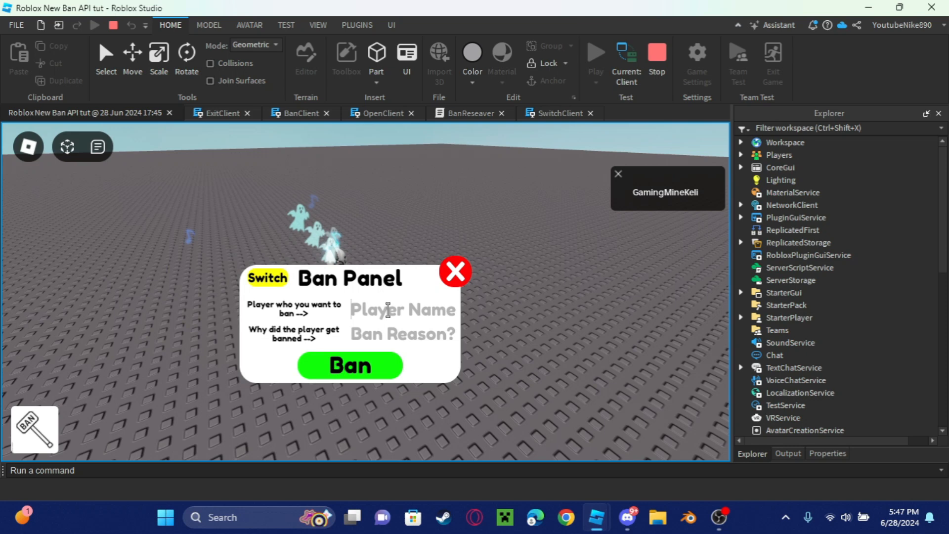
{"action": "mouse_move", "coordinate": [478, 297]}
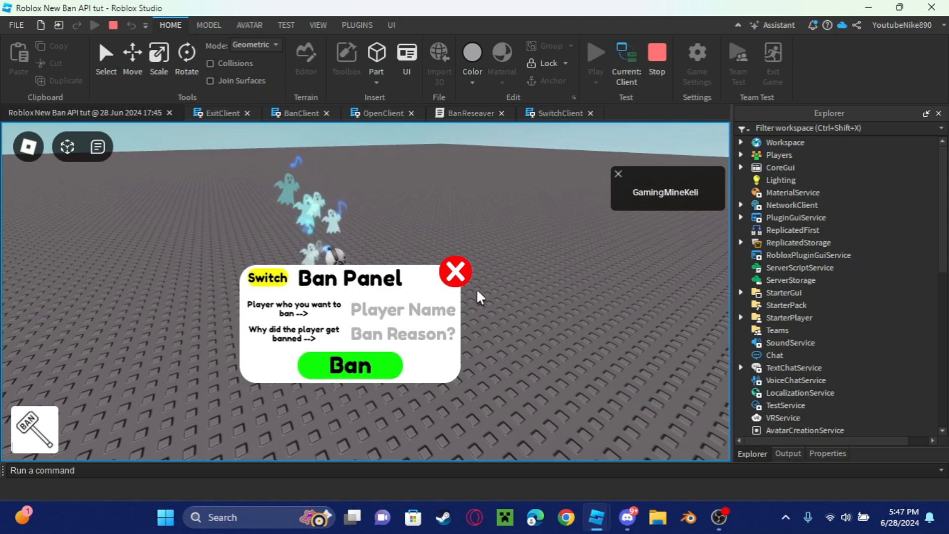
Ban the test player with reason 'I Don't like this man. He is bad', then switch panel mode
{"action": "type", "text": "YoutubeNike"}
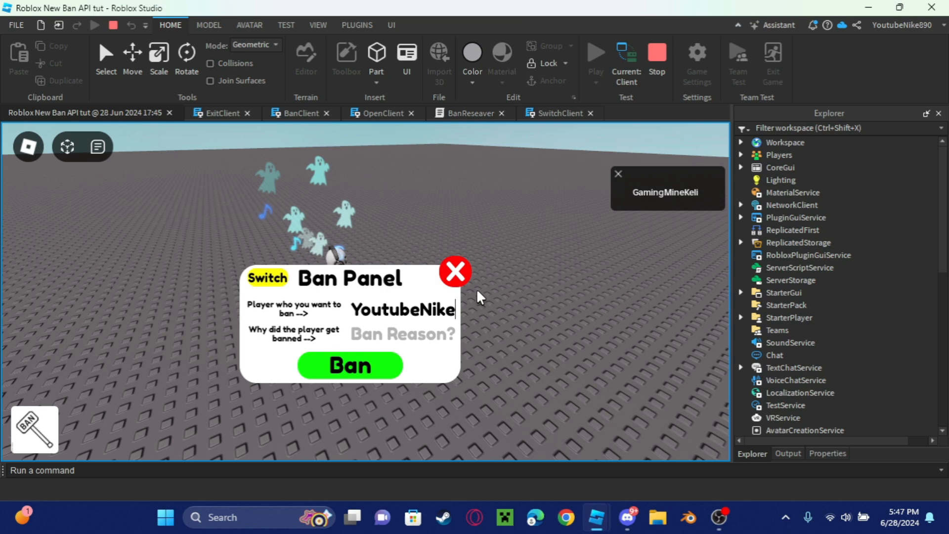
{"action": "type", "text": "890"}
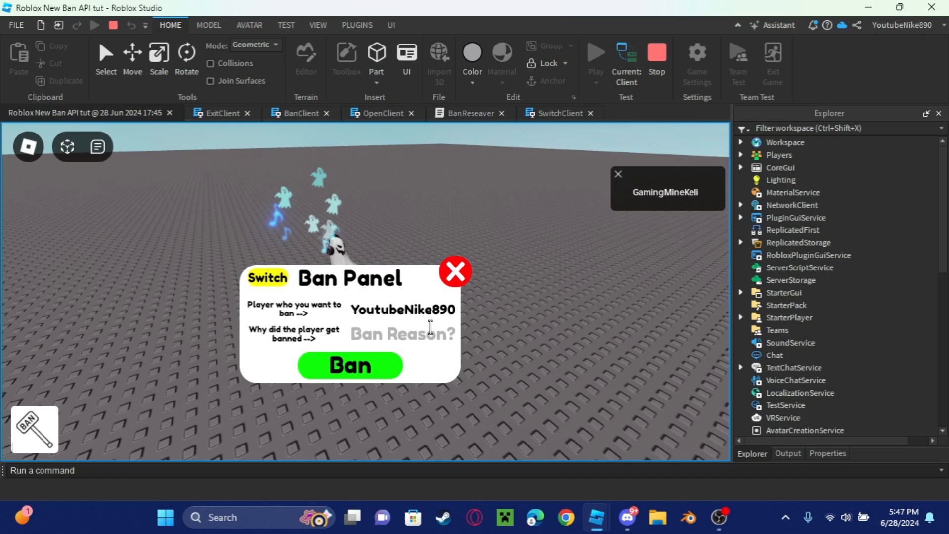
{"action": "type", "text": "I Don't like this man. He is bad"}
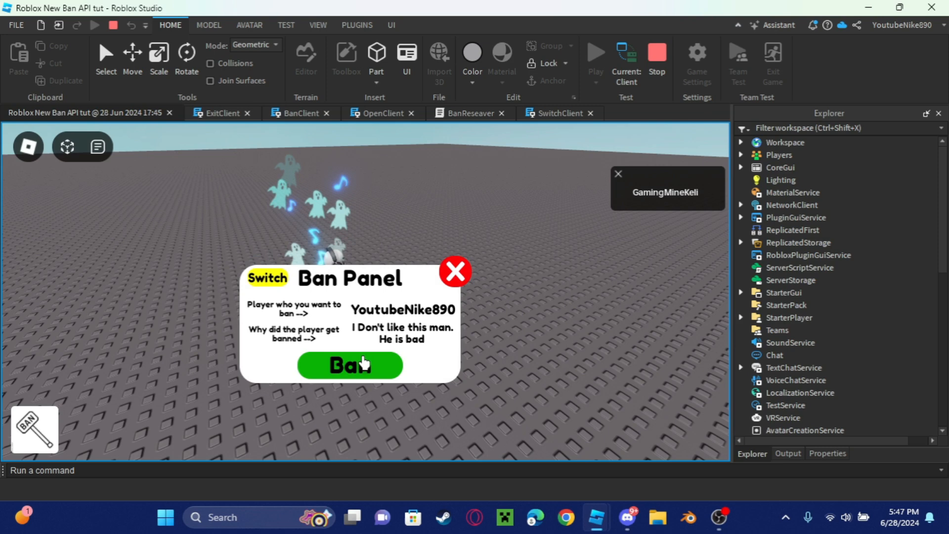
{"action": "left_click", "coordinate": [787, 452]}
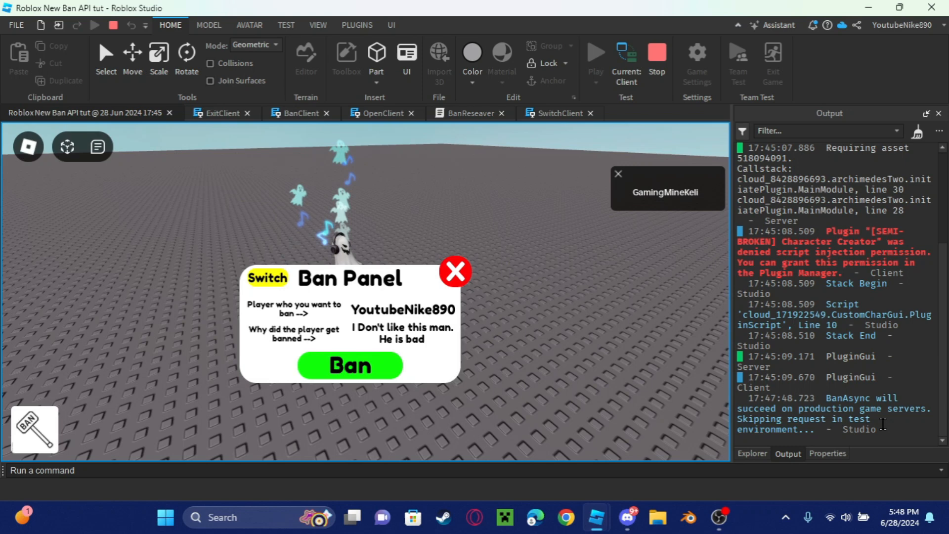
{"action": "mouse_move", "coordinate": [517, 282]}
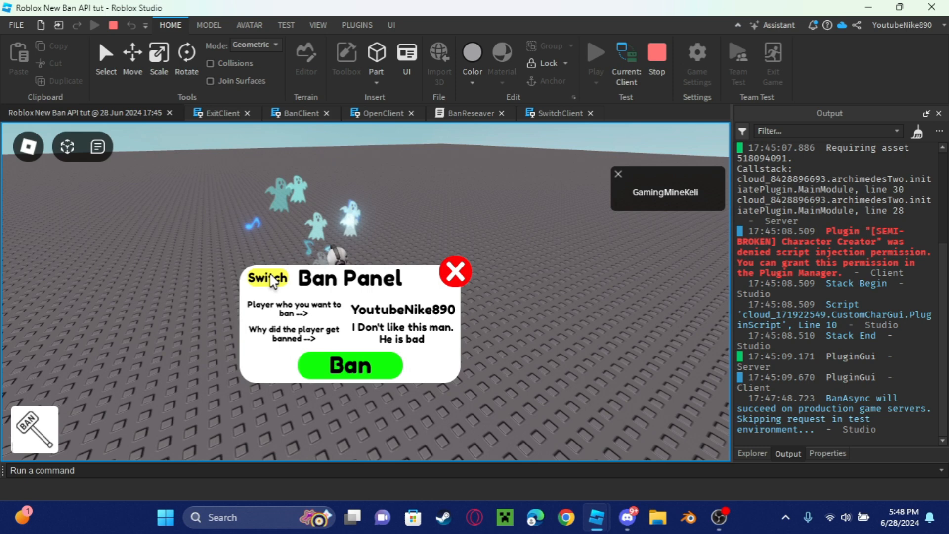
{"action": "left_click", "coordinate": [266, 278]}
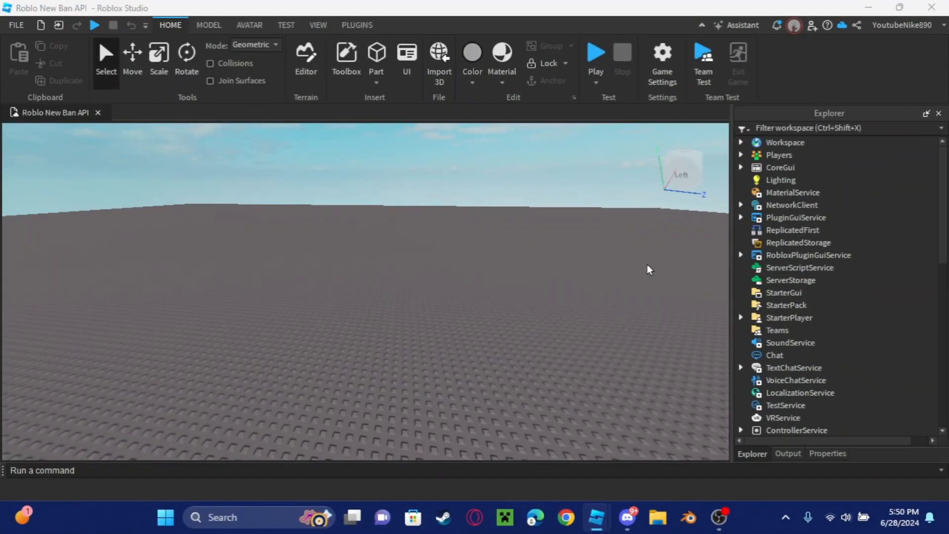
Add a folder named BanEvents to ReplicatedStorage
{"action": "left_click", "coordinate": [798, 242]}
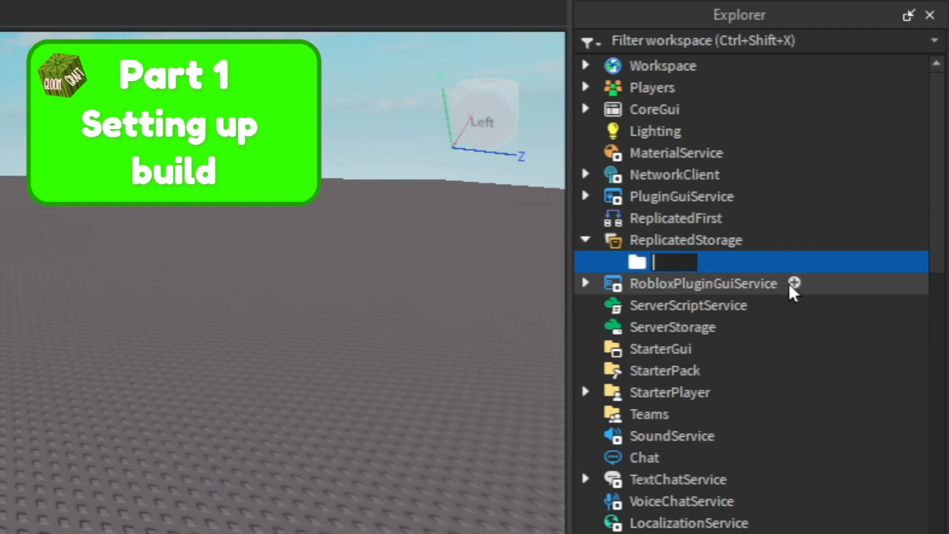
{"action": "type", "text": "Ban"}
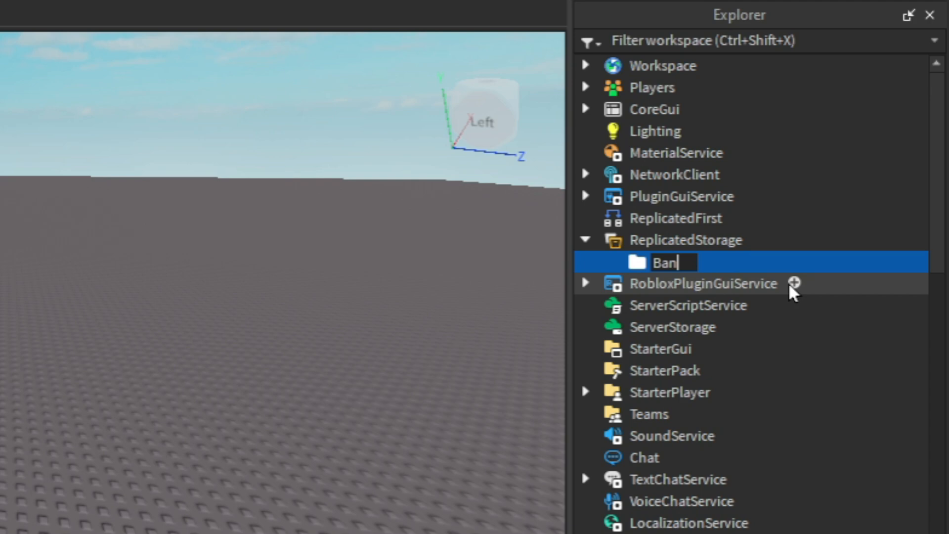
{"action": "type", "text": "Events"}
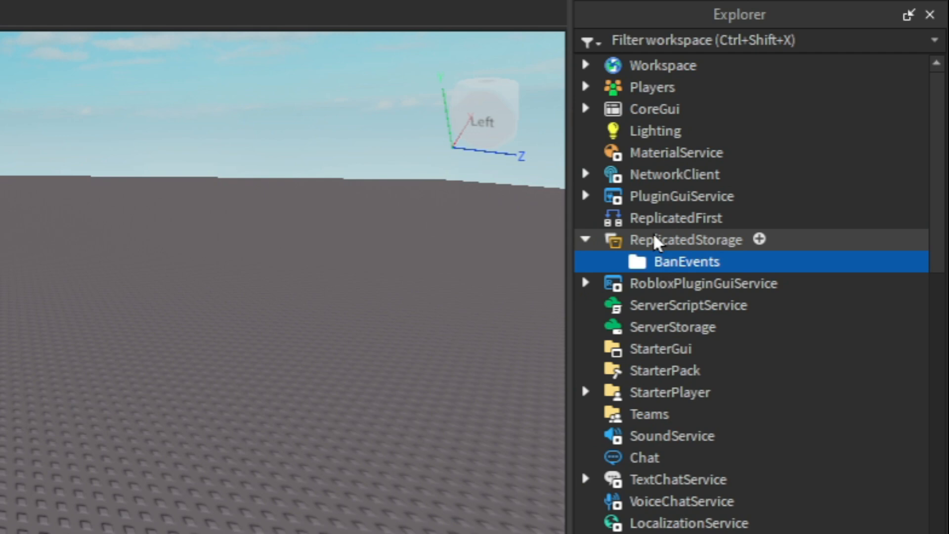
Add two RemoteEvents inside BanEvents named BanSent and UnBanSent
{"action": "left_click", "coordinate": [758, 239]}
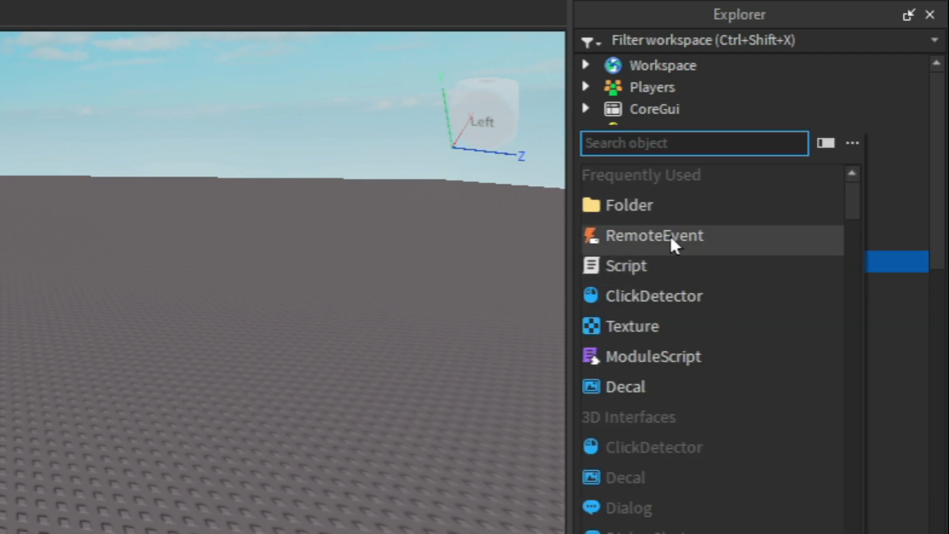
{"action": "left_click", "coordinate": [653, 235]}
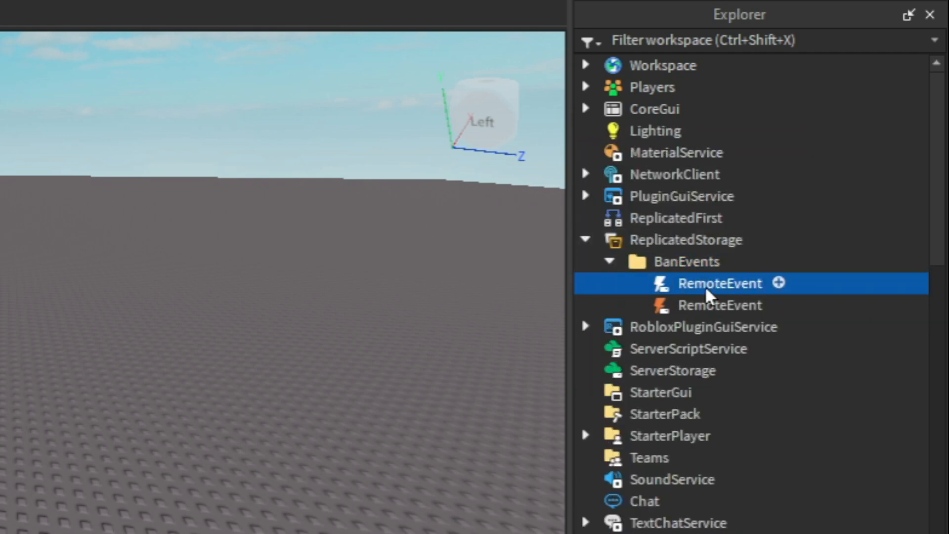
{"action": "double_click", "coordinate": [719, 283]}
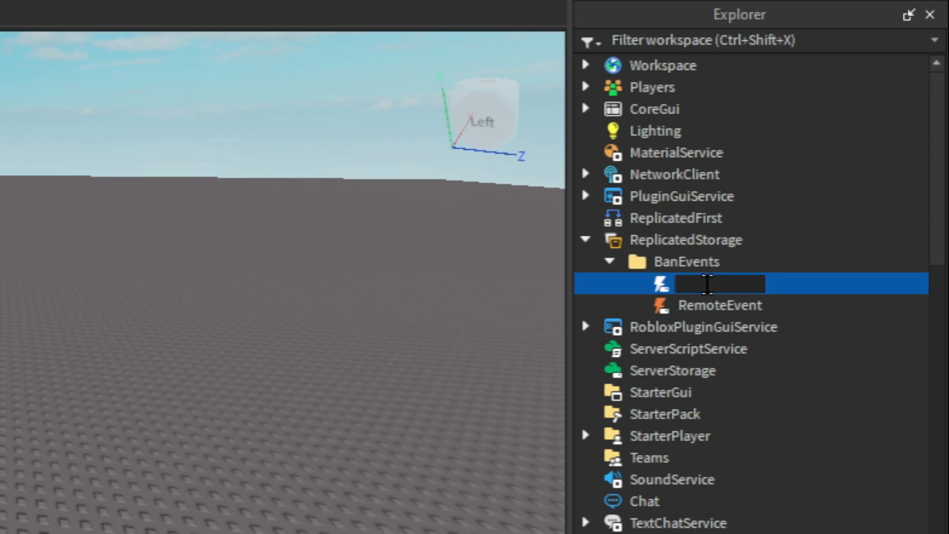
{"action": "type", "text": "BanSent"}
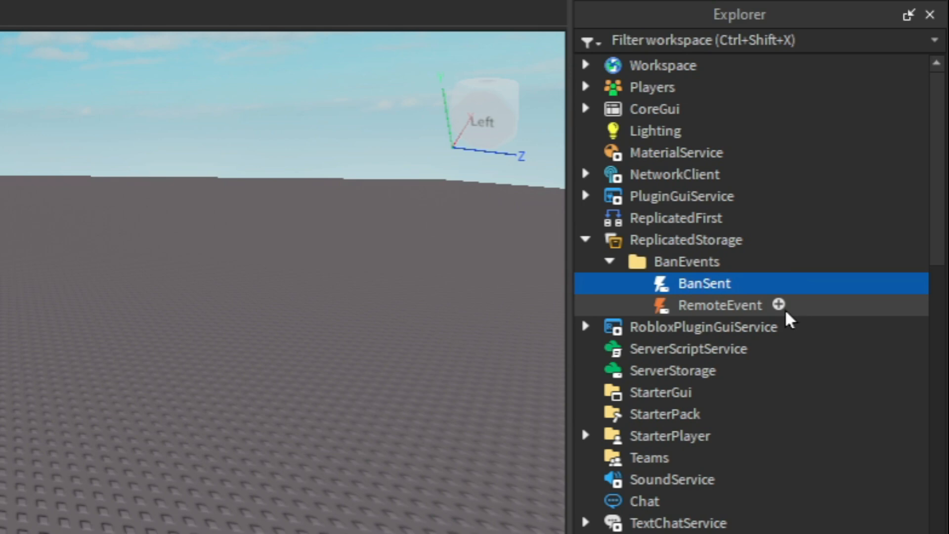
{"action": "left_click", "coordinate": [720, 305]}
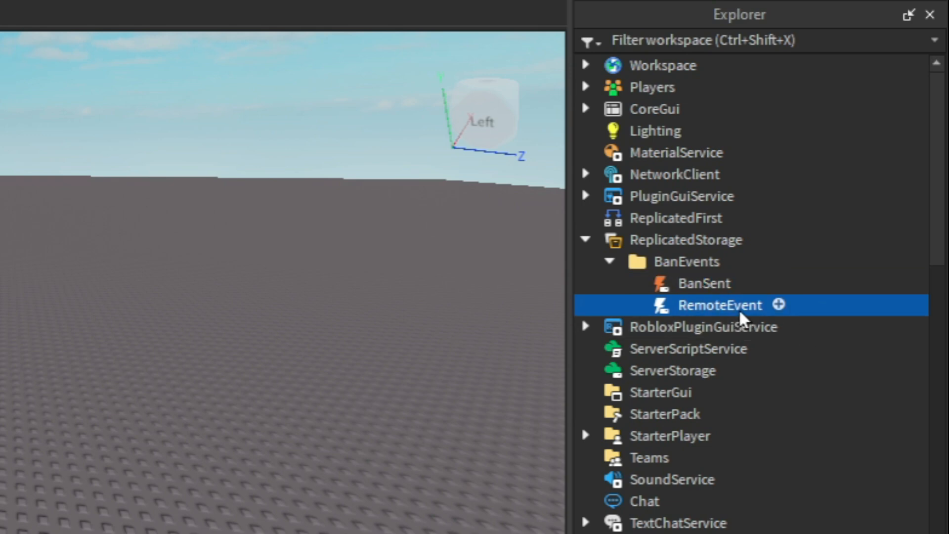
{"action": "double_click", "coordinate": [720, 305]}
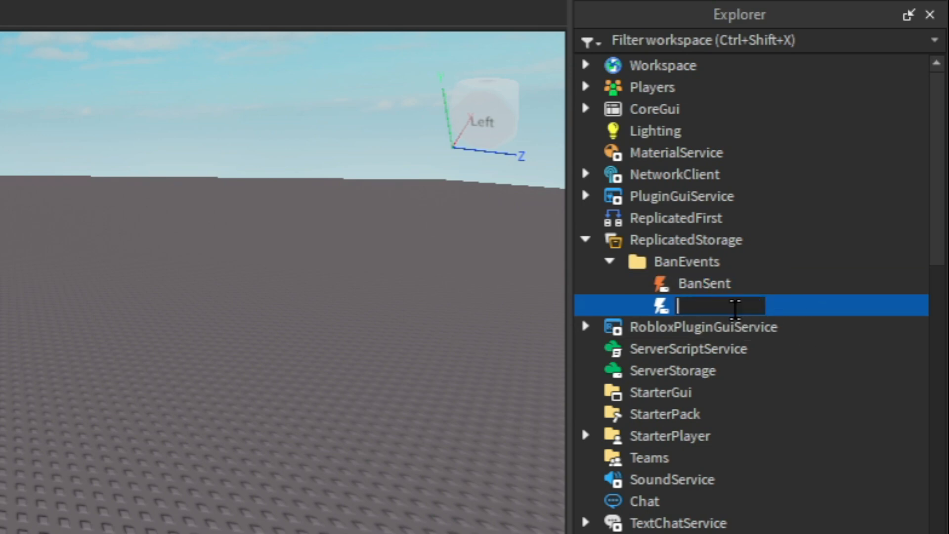
{"action": "type", "text": "UnBan"}
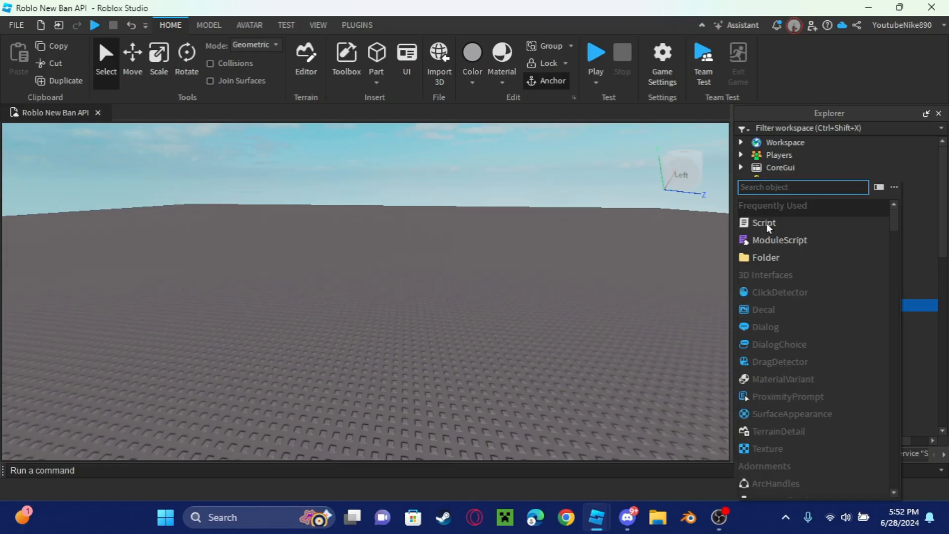
Add a server script to ServerScriptService and rename it BanReseaver
{"action": "left_click", "coordinate": [764, 223]}
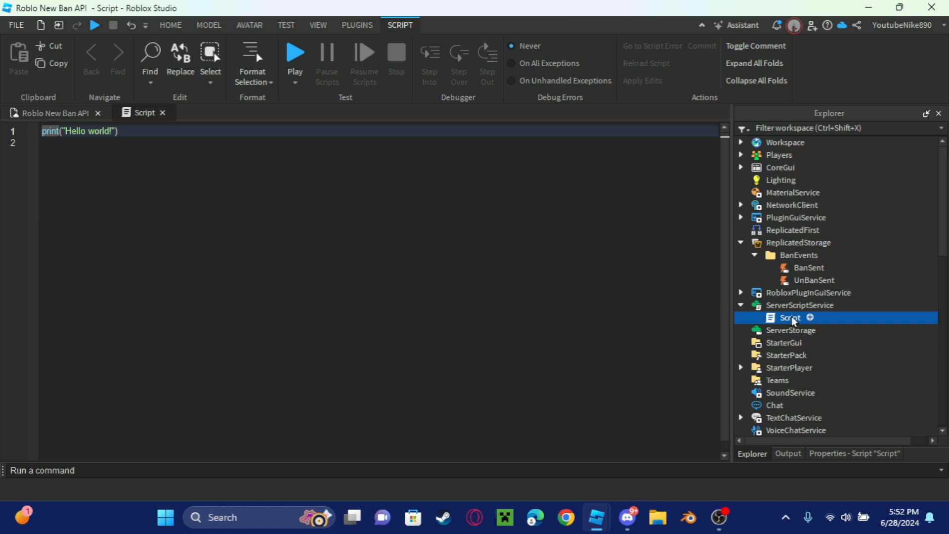
{"action": "double_click", "coordinate": [790, 317]}
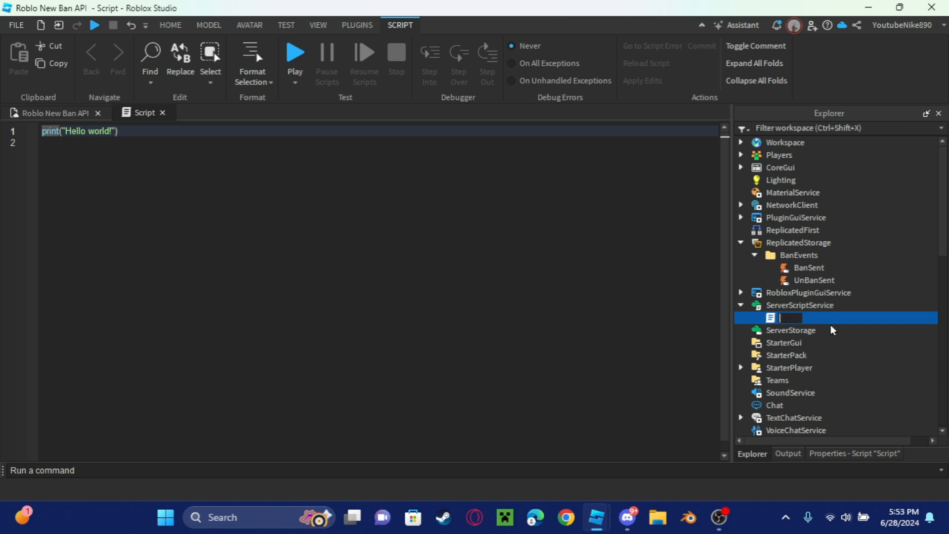
{"action": "type", "text": "BanR"}
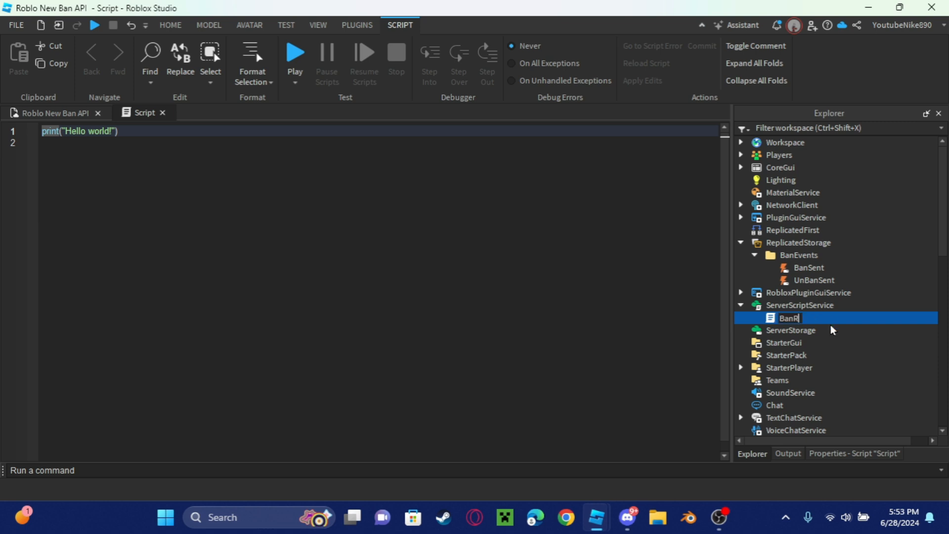
{"action": "type", "text": "eS"}
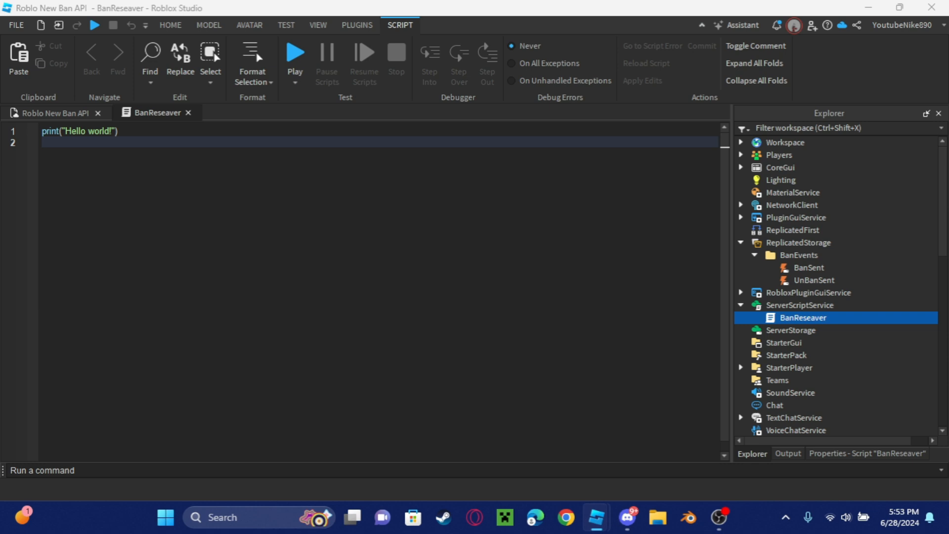
{"action": "mouse_move", "coordinate": [334, 351]}
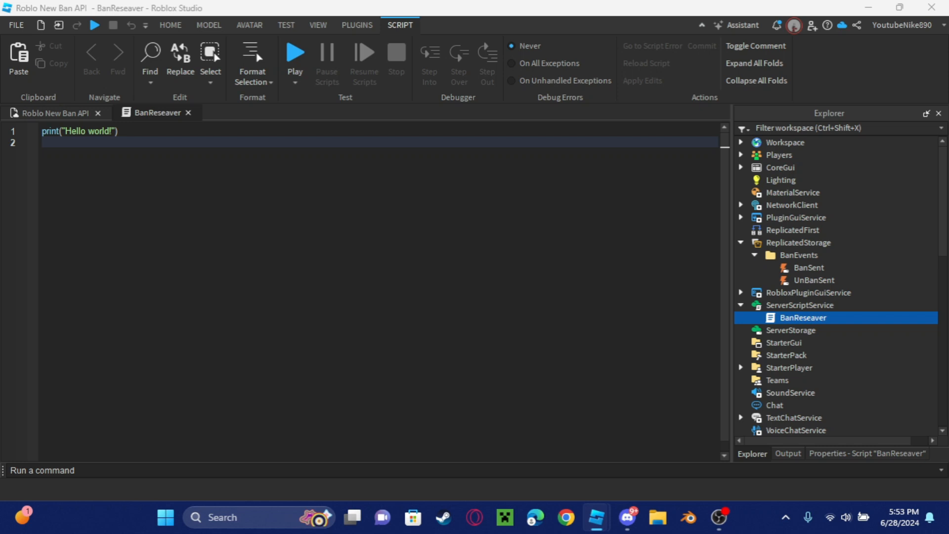
{"action": "mouse_move", "coordinate": [851, 350]}
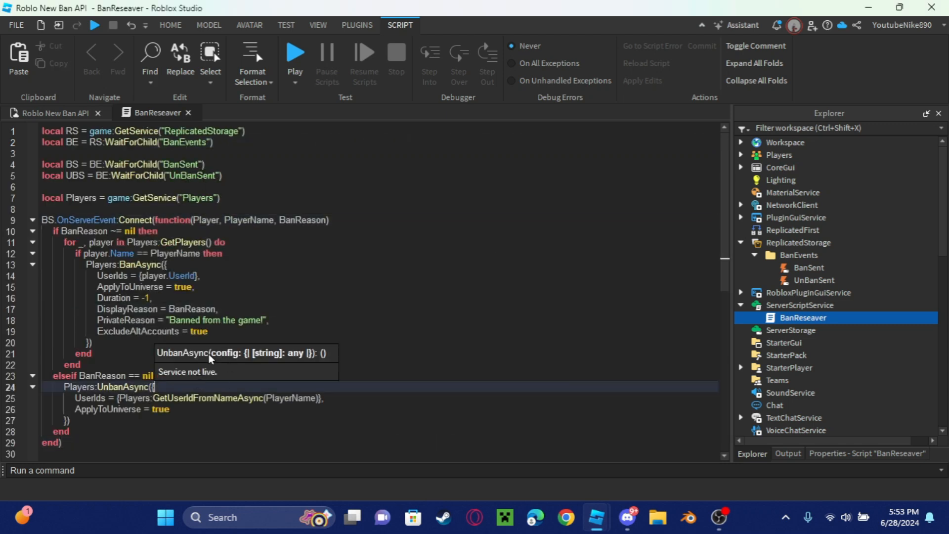
Write UBS.OnServerEvent:Connect(function(pl...) below the existing BanSent handler
{"action": "scroll", "scroll_direction": "down", "scroll_amount": 3}
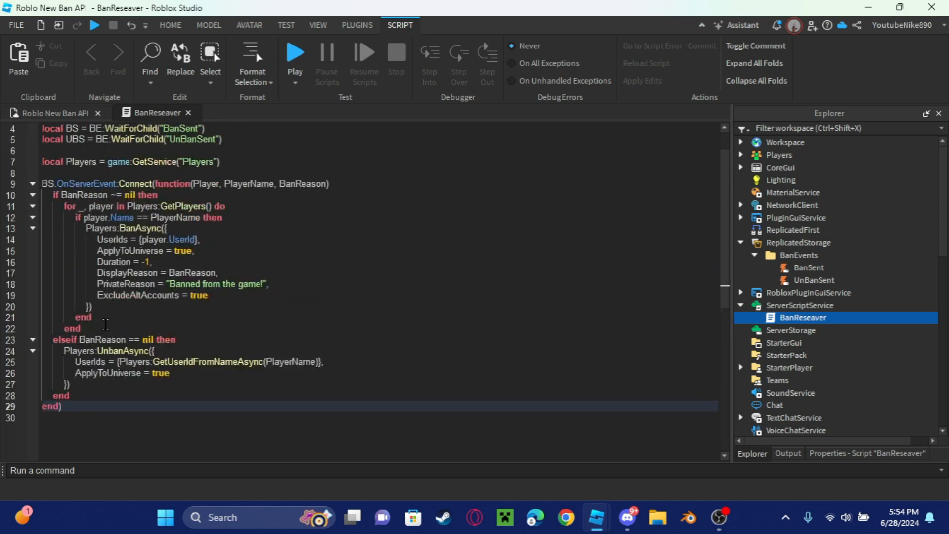
{"action": "type", "text": "ub"}
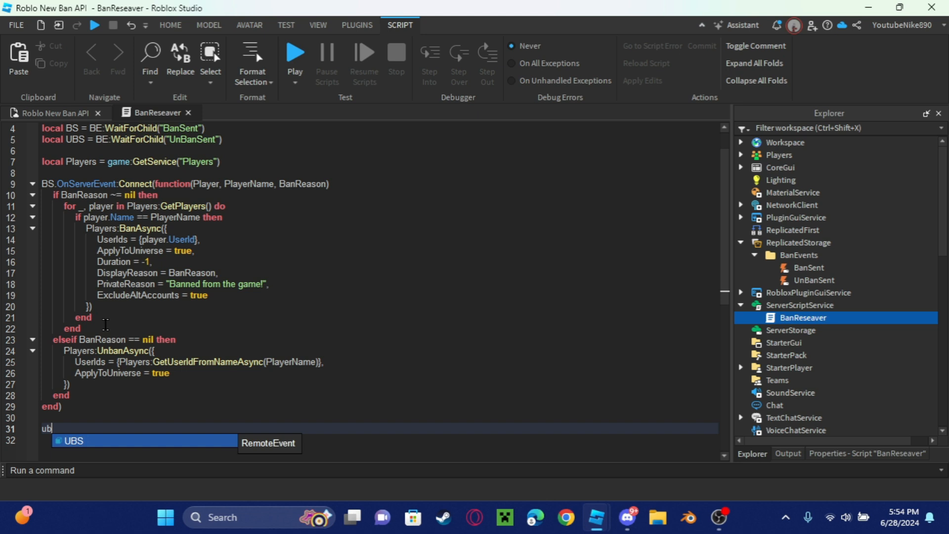
{"action": "type", "text": "."}
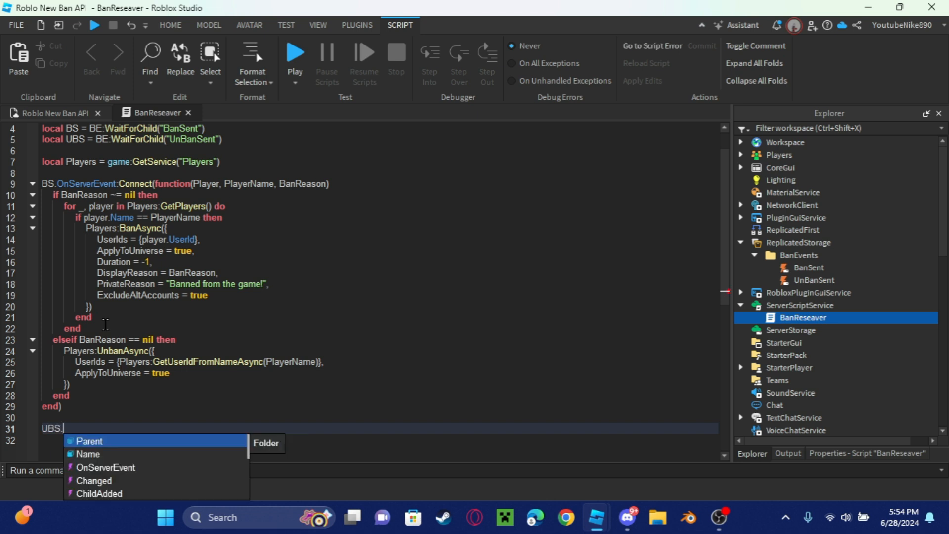
{"action": "mouse_move", "coordinate": [111, 472]}
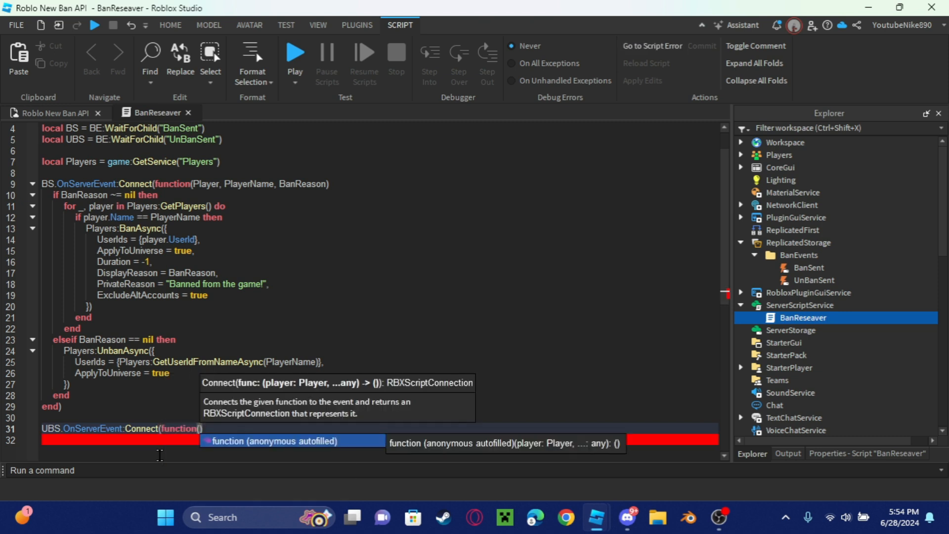
{"action": "type", "text": "(pl"}
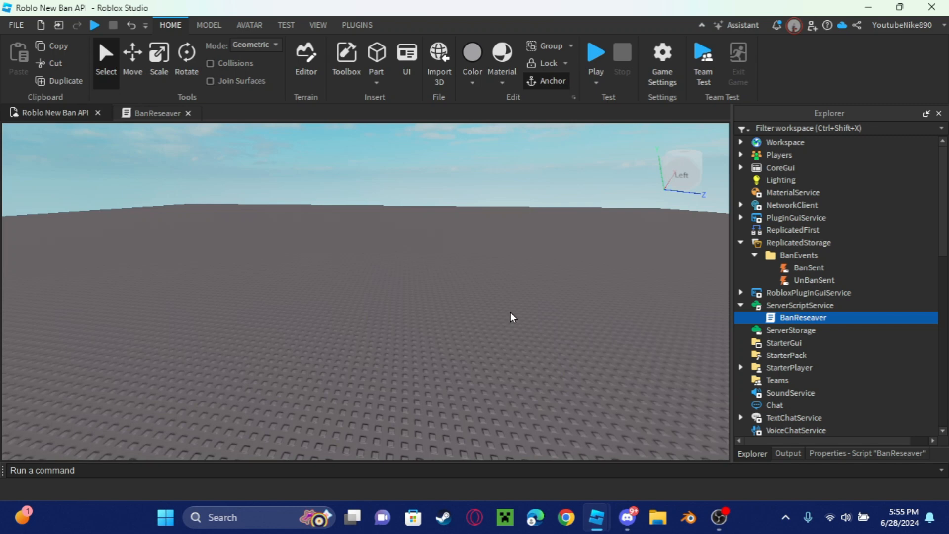
{"action": "mouse_move", "coordinate": [790, 345]}
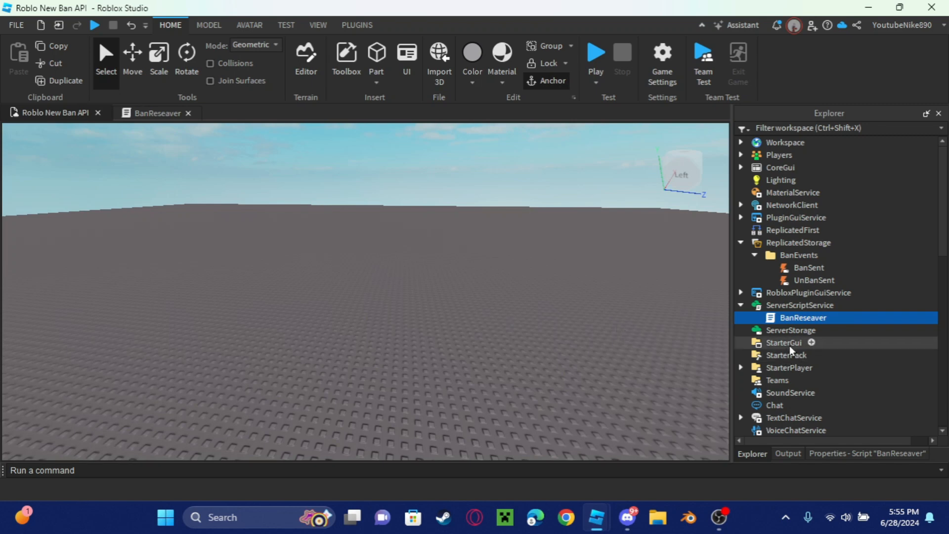
Add a ScreenGui under StarterGui and rename it Admin_BanUI
{"action": "left_click", "coordinate": [785, 343]}
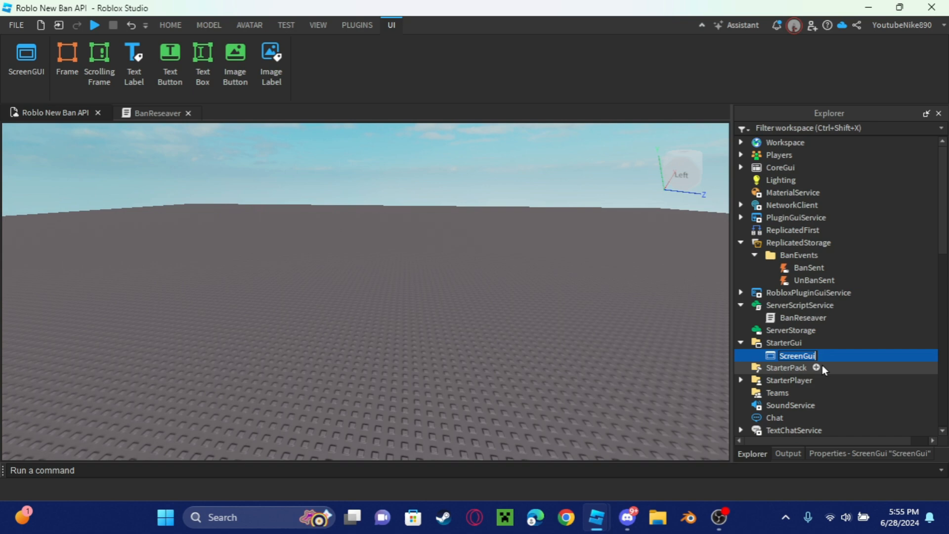
{"action": "type", "text": "Admin_BanUI"}
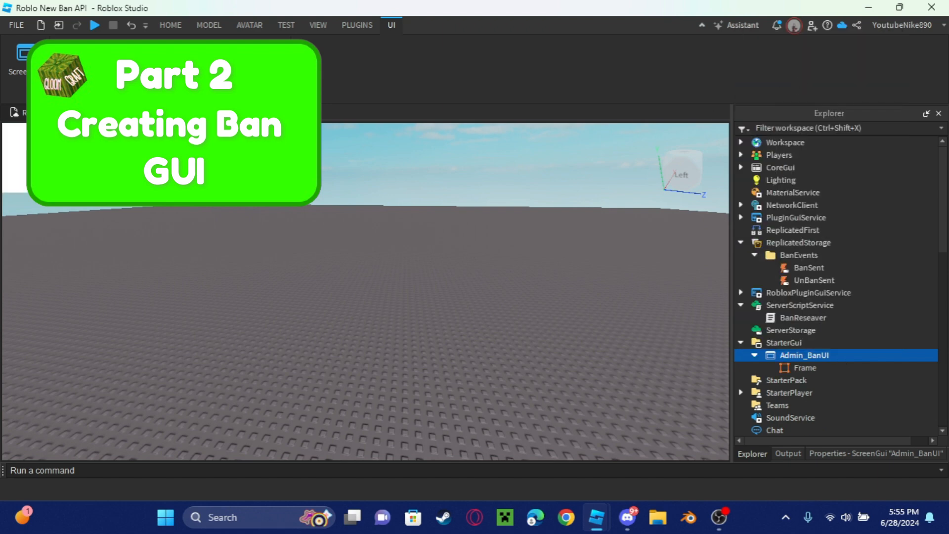
Resize and centre the Frame into a panel with the X exit button at its corner
{"action": "left_click", "coordinate": [805, 367]}
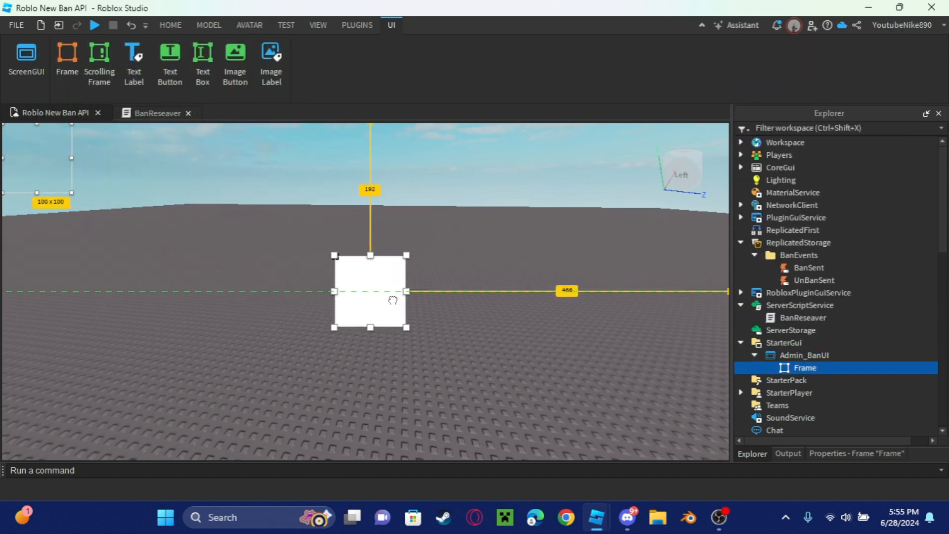
{"action": "left_click_drag", "start_coordinate": [405, 254], "coordinate": [510, 229]}
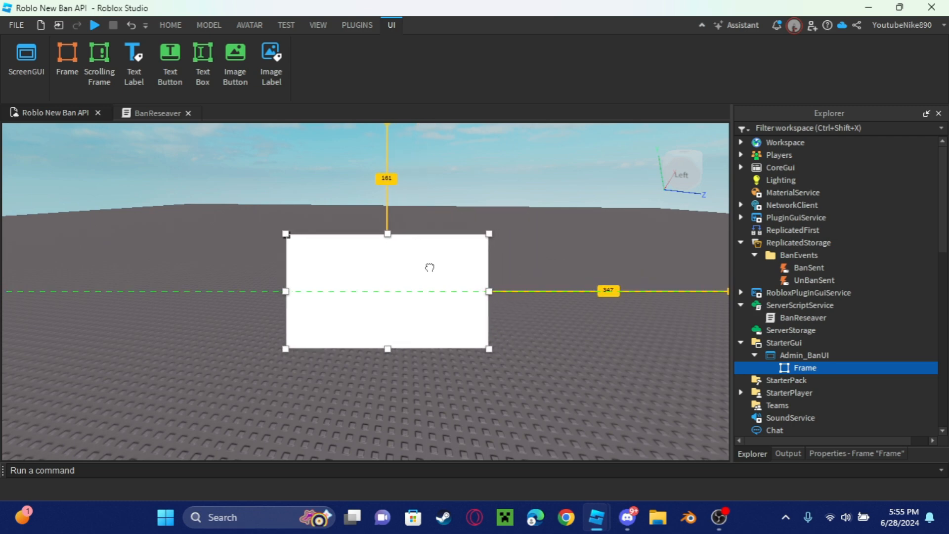
{"action": "left_click_drag", "start_coordinate": [489, 291], "coordinate": [465, 291]}
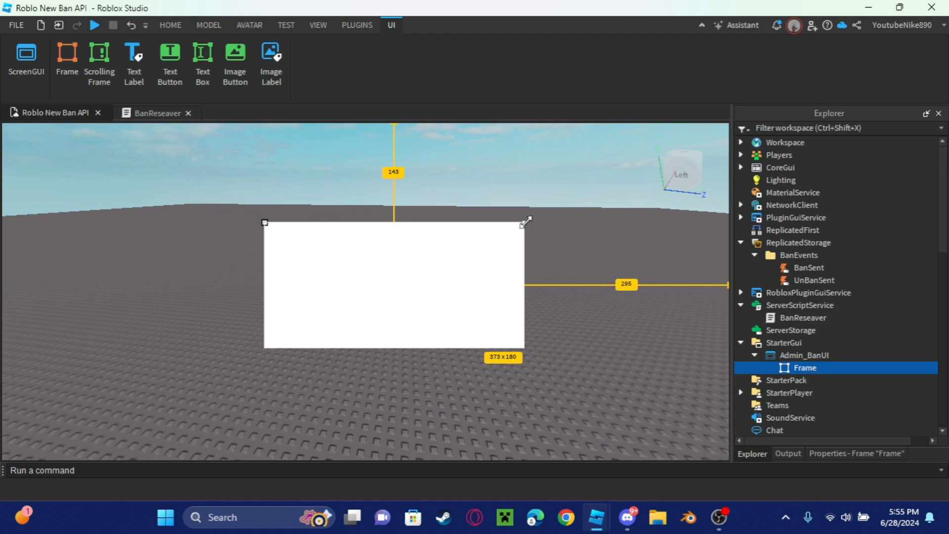
{"action": "left_click_drag", "start_coordinate": [527, 221], "coordinate": [513, 206]}
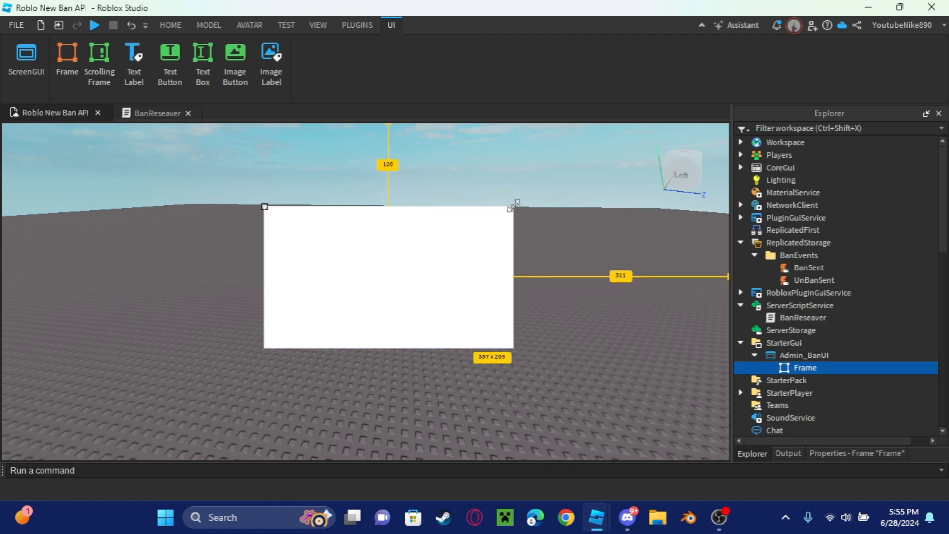
{"action": "left_click_drag", "start_coordinate": [513, 206], "coordinate": [491, 213]}
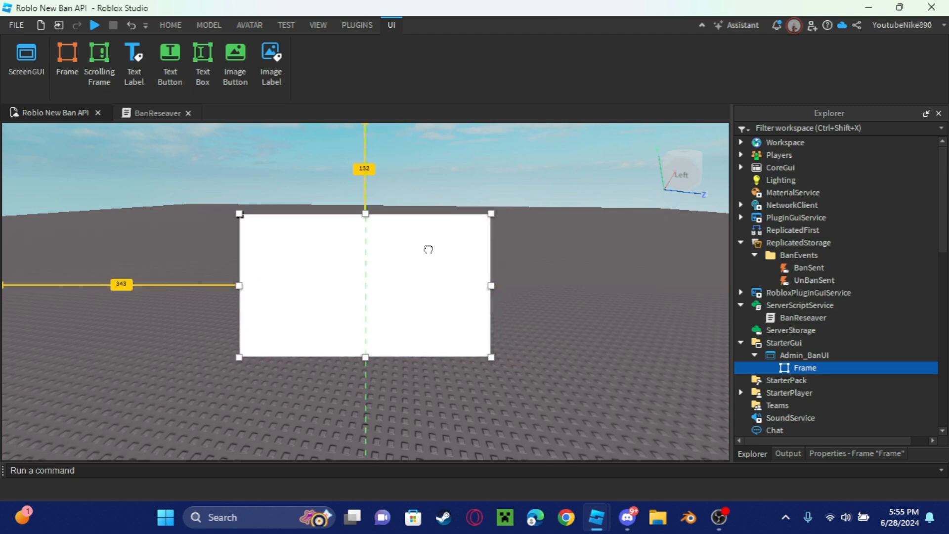
{"action": "left_click_drag", "start_coordinate": [491, 213], "coordinate": [493, 221]}
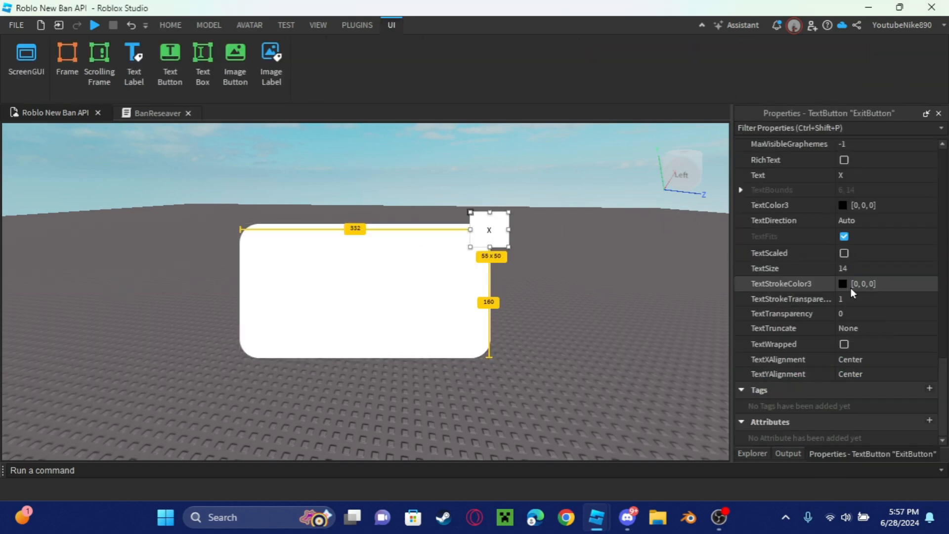
{"action": "left_click", "coordinate": [826, 316]}
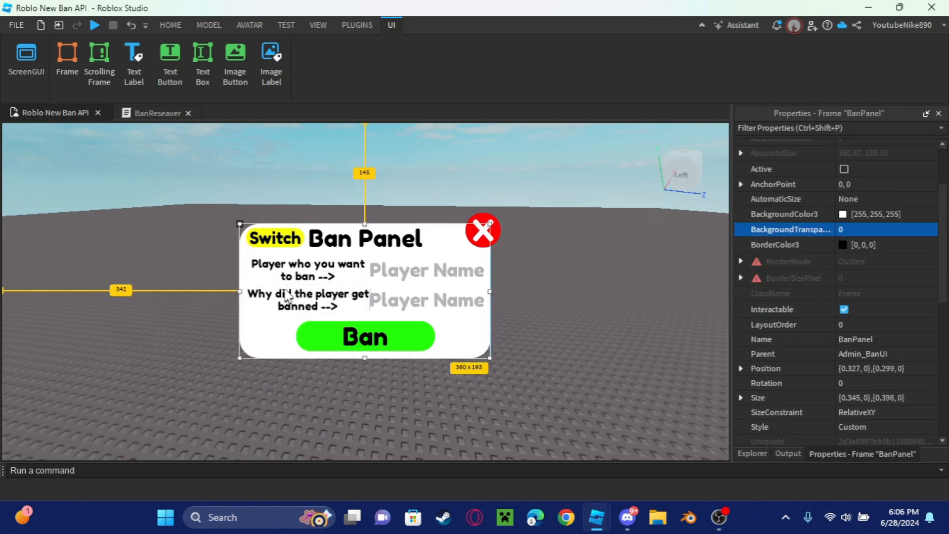
Add a client LocalScript under the ExitButton
{"action": "left_click", "coordinate": [426, 301]}
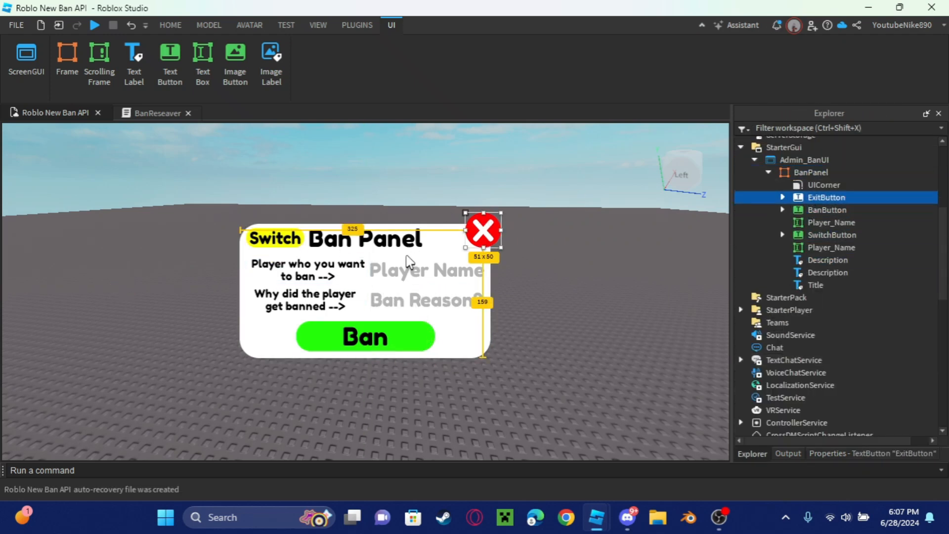
{"action": "mouse_move", "coordinate": [492, 324]}
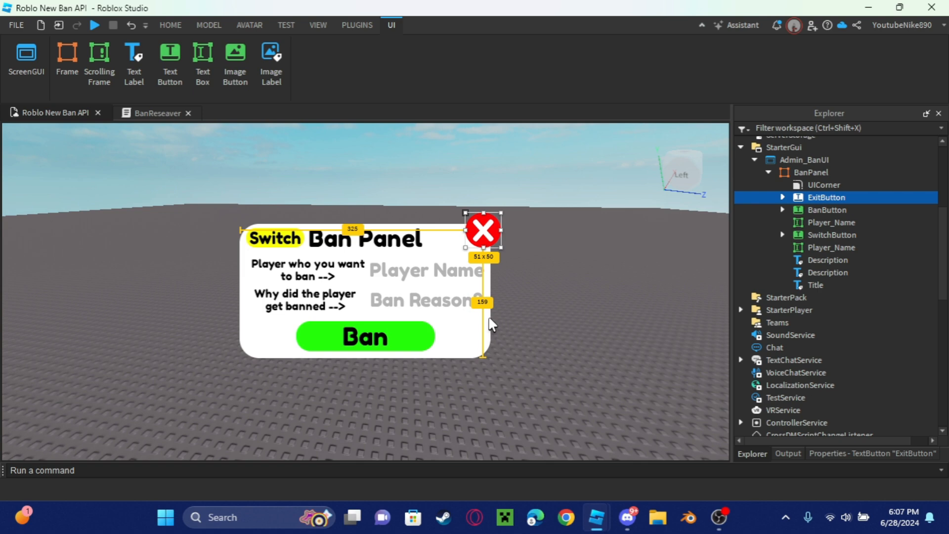
{"action": "left_click", "coordinate": [782, 197]}
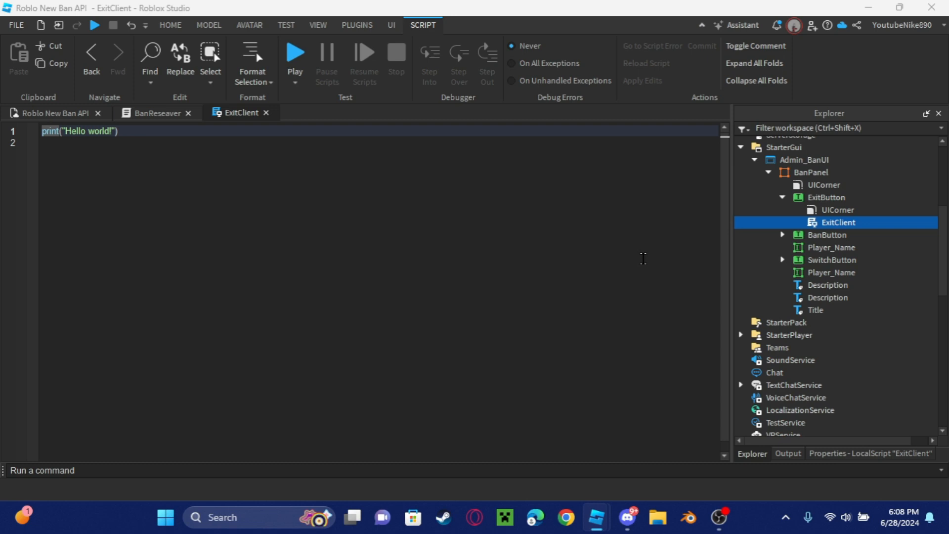
{"action": "mouse_move", "coordinate": [477, 237]}
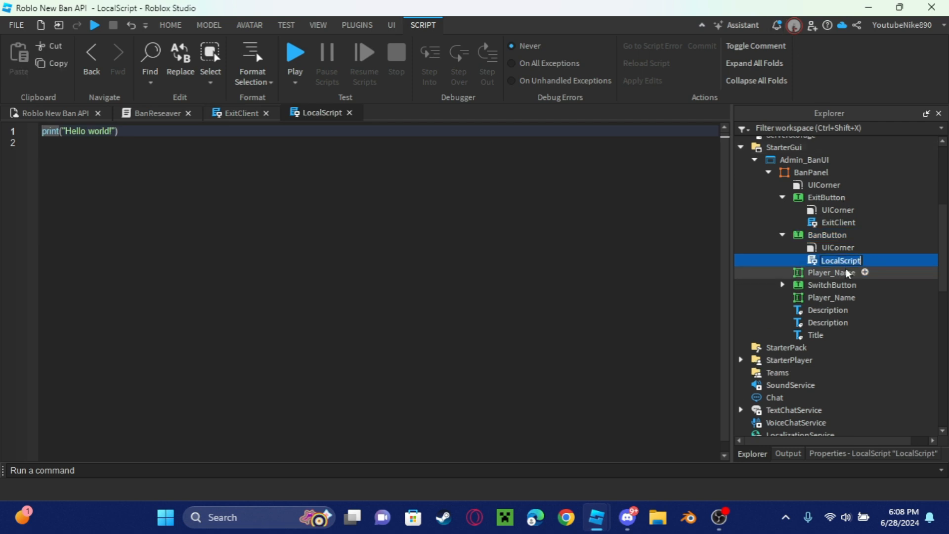
Name the BanButton script BanClient and the SwitchButton script SwitchClient
{"action": "type", "text": "B"}
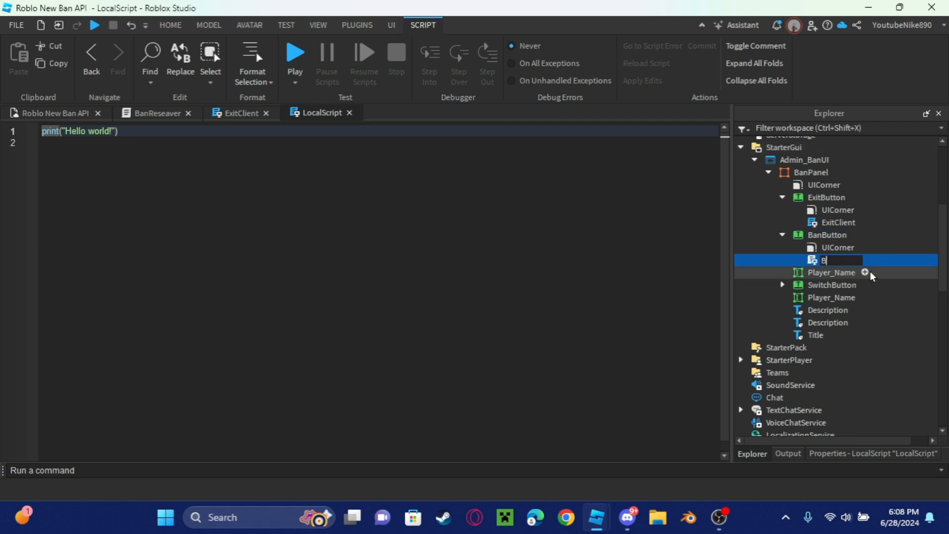
{"action": "type", "text": "anClient"}
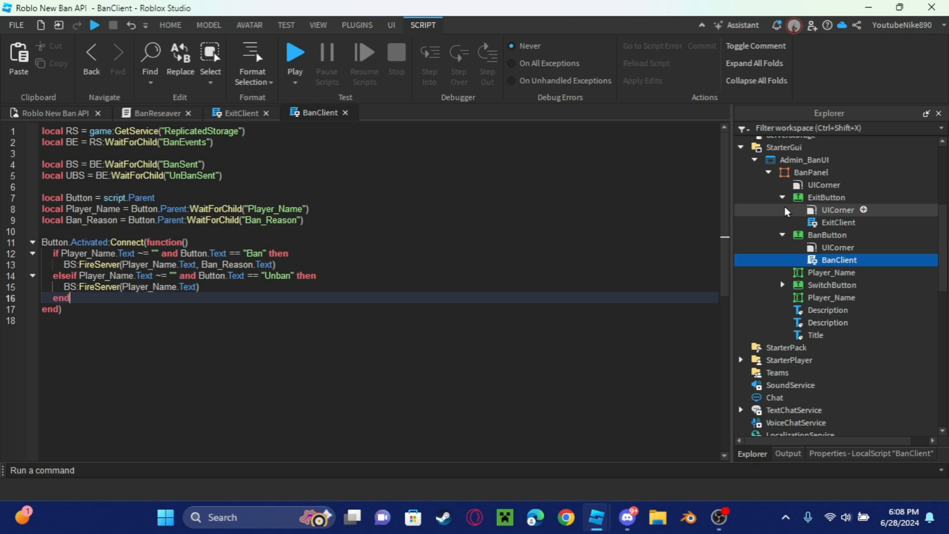
{"action": "left_click", "coordinate": [832, 285]}
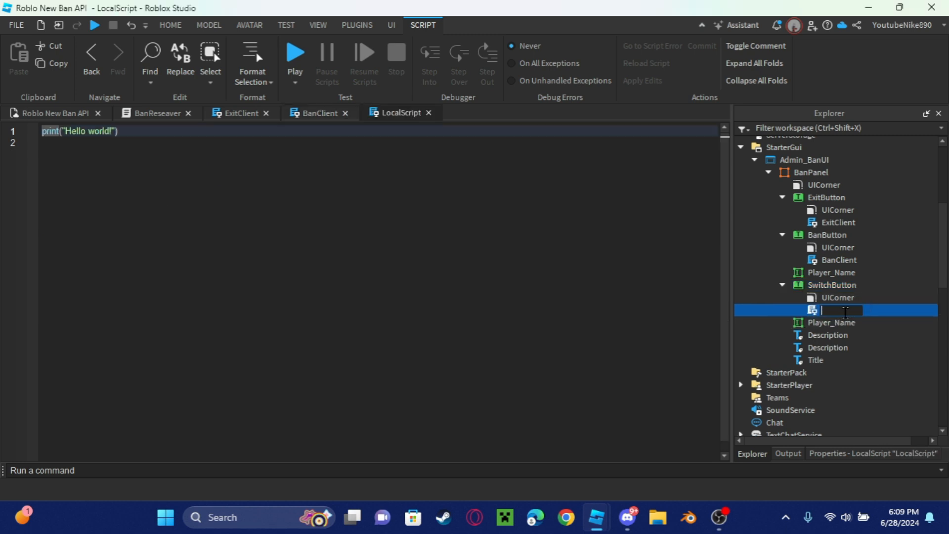
{"action": "type", "text": "Switch"}
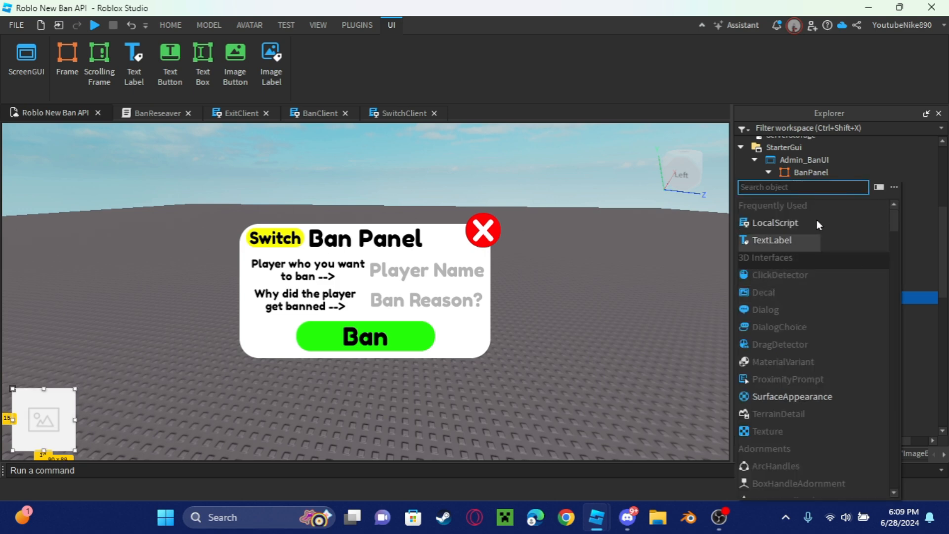
Add an ImageButton OpenButton with a ban hammer icon and collapse BanButton in Explorer
{"action": "type", "text": "uidd"}
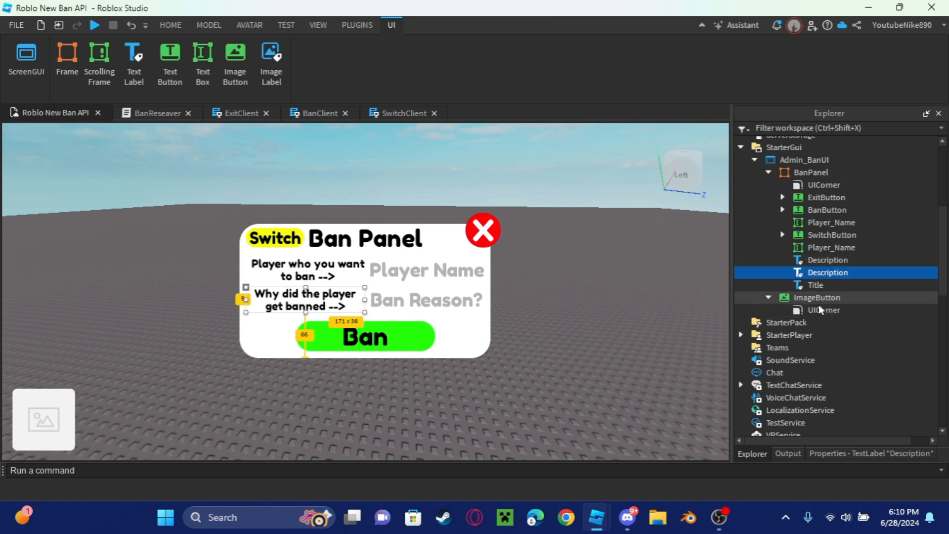
{"action": "left_click", "coordinate": [817, 297]}
{"action": "type", "text": "Open"}
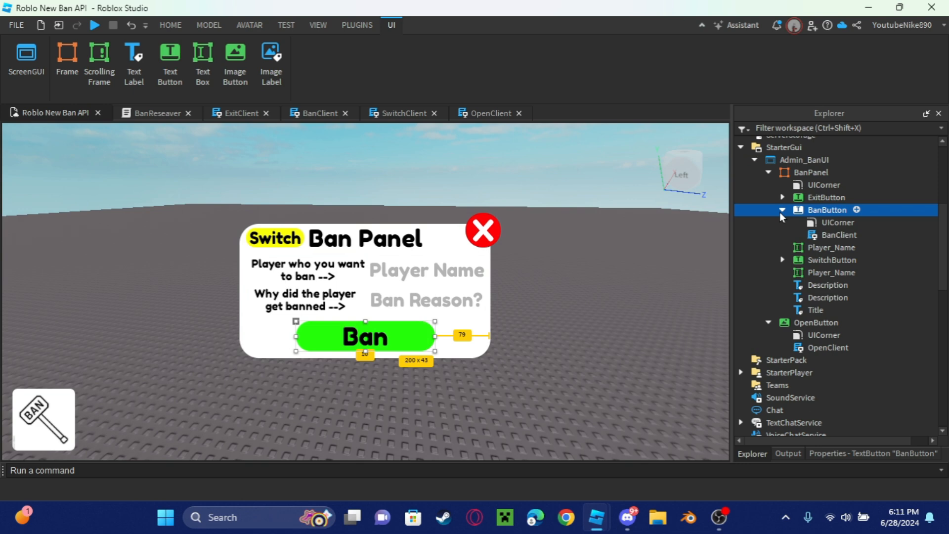
{"action": "double_click", "coordinate": [839, 234]}
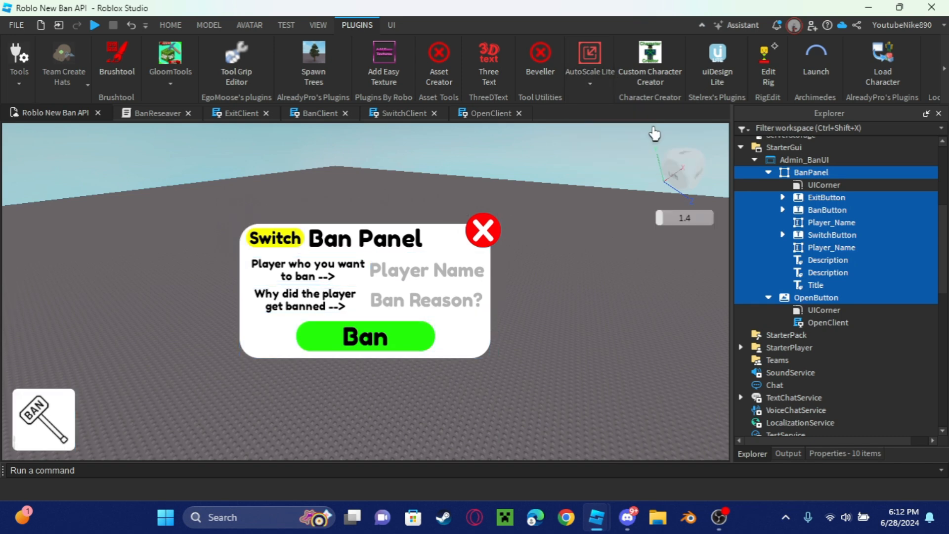
Convert all selected GUI elements' position and size to Scale with AutoScale Lite
{"action": "left_click", "coordinate": [390, 24]}
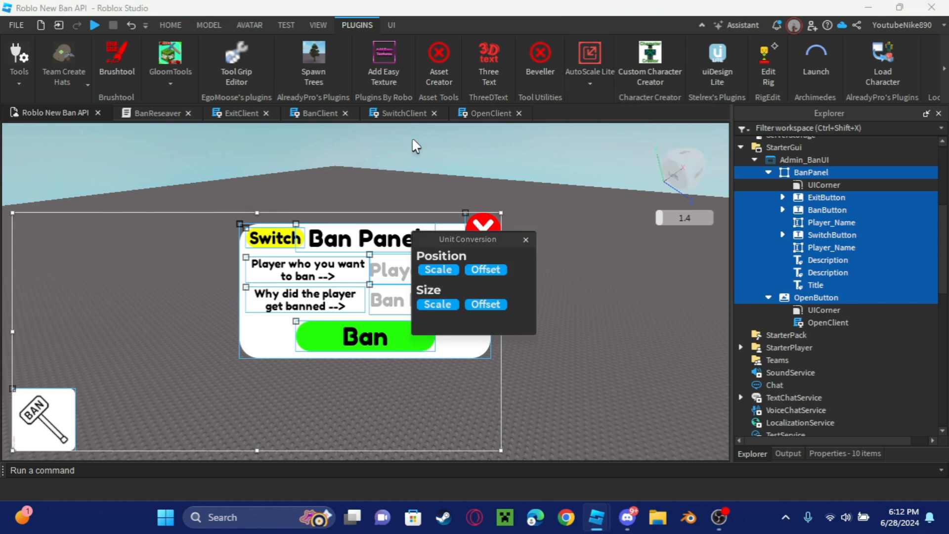
{"action": "left_click", "coordinate": [437, 304]}
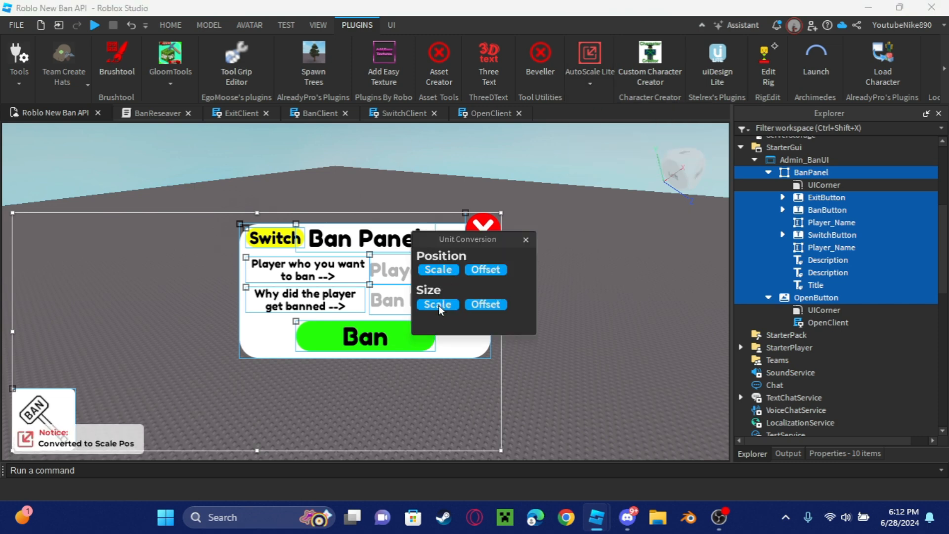
{"action": "left_click", "coordinate": [437, 304]}
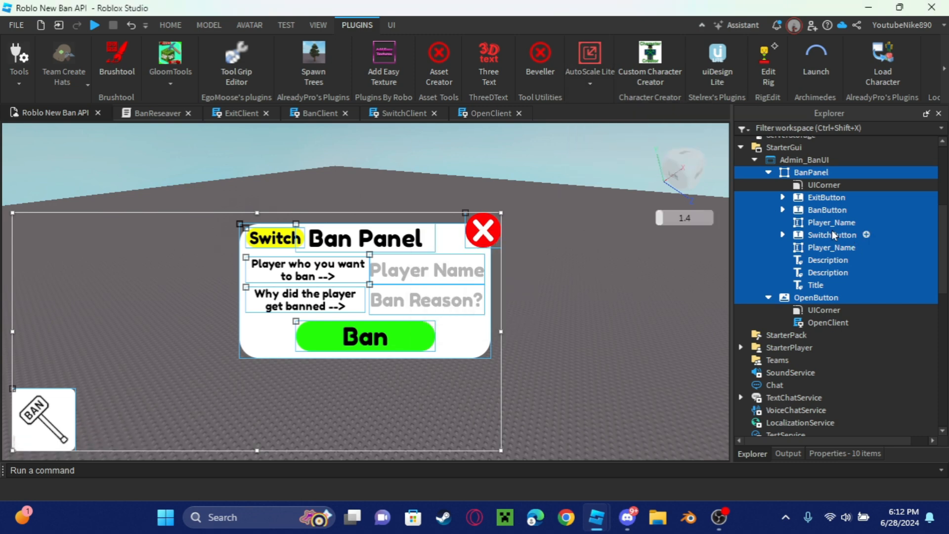
Add aspect ratio constraints to BanPanel and OpenButton and show the panel's properties
{"action": "left_click", "coordinate": [812, 172]}
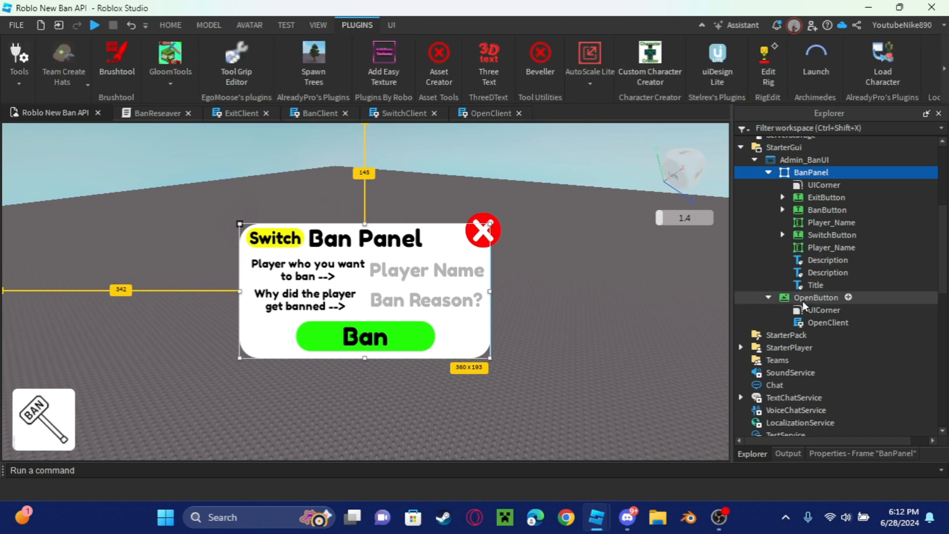
{"action": "left_click", "coordinate": [391, 25]}
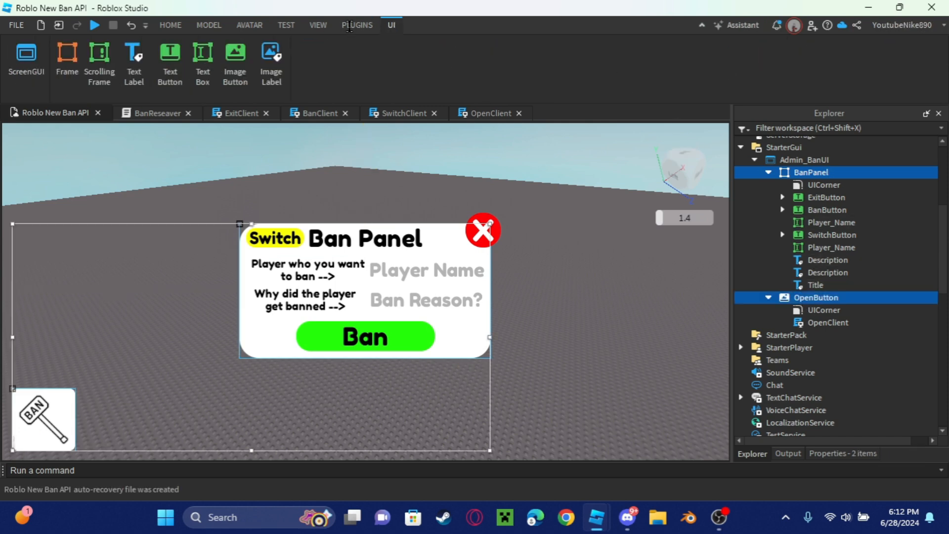
{"action": "left_click", "coordinate": [357, 25]}
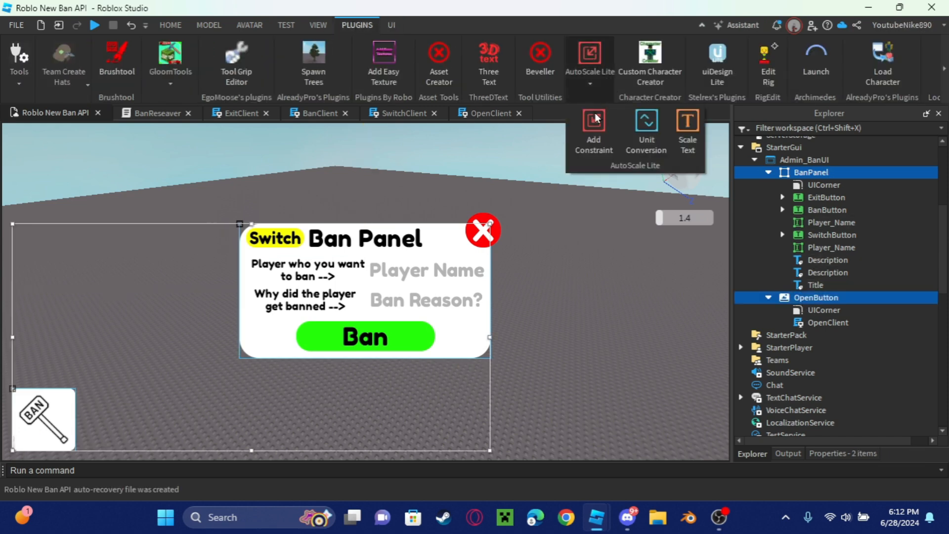
{"action": "left_click", "coordinate": [593, 129]}
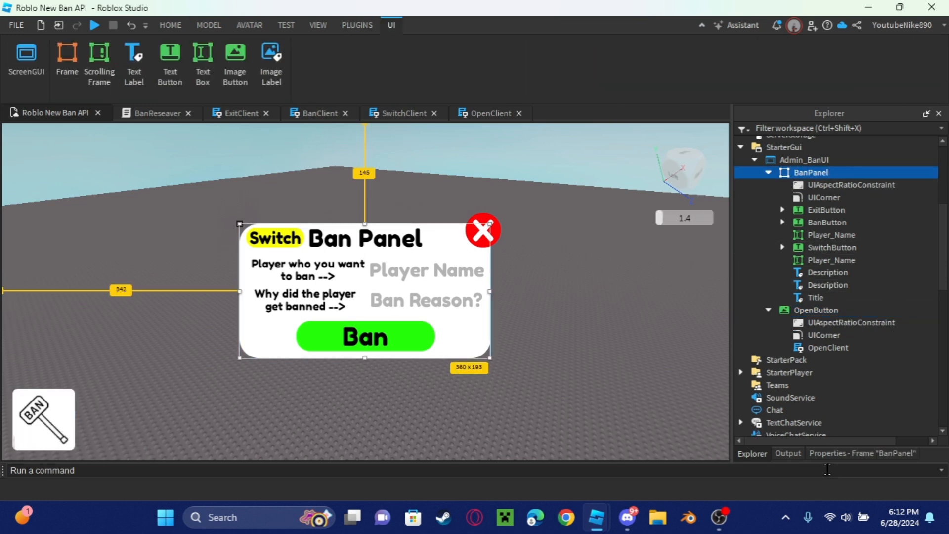
{"action": "left_click", "coordinate": [861, 453]}
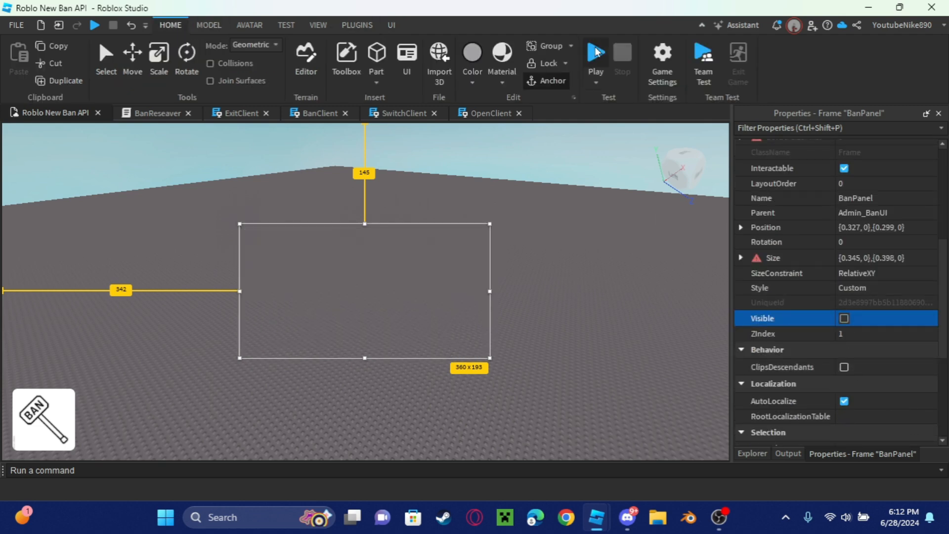
Play-test the Switch button, then rename duplicates to Ban_Reason and Description2
{"action": "left_click", "coordinate": [594, 53]}
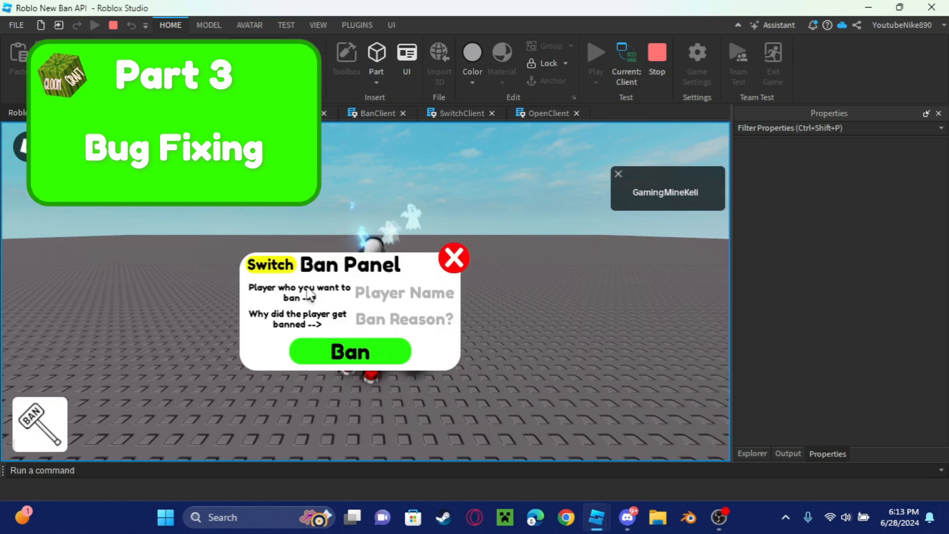
{"action": "left_click", "coordinate": [270, 265]}
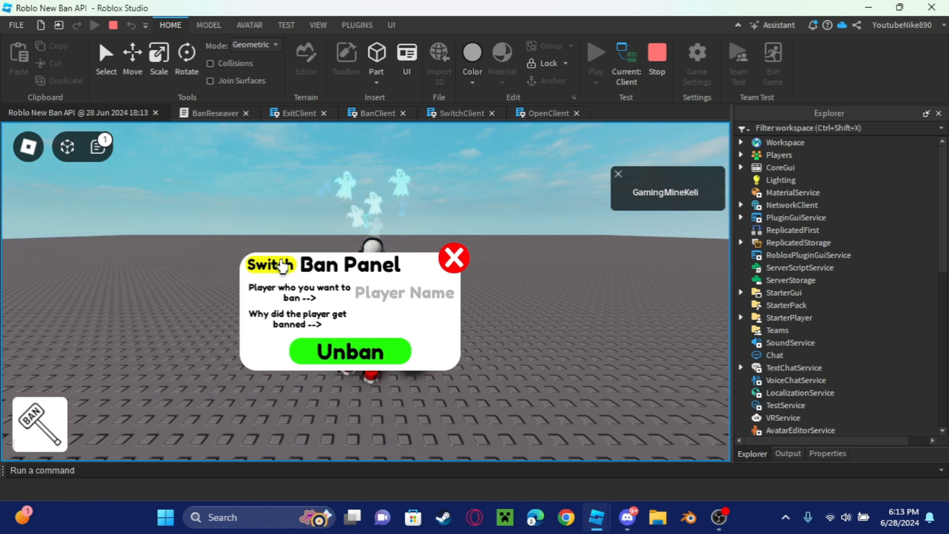
{"action": "left_click", "coordinate": [269, 265]}
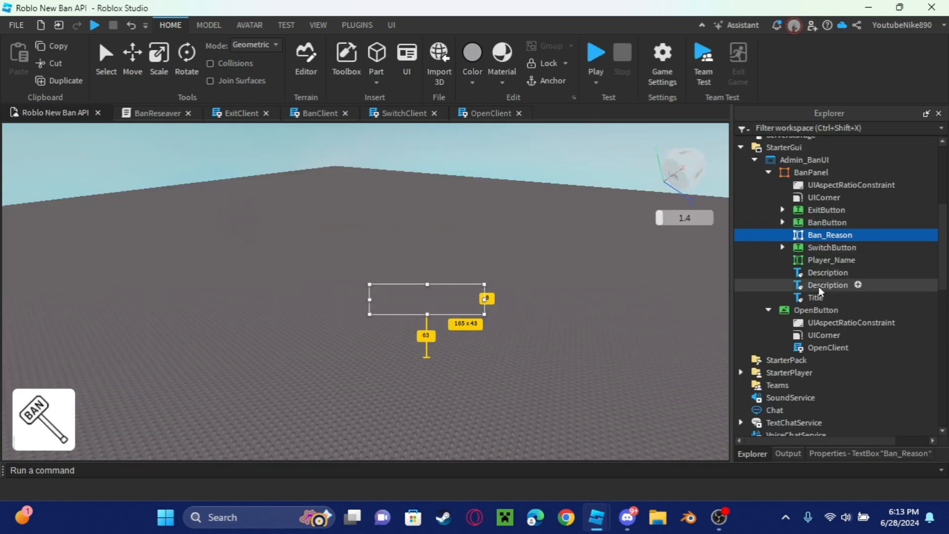
{"action": "left_click", "coordinate": [828, 285]}
{"action": "type", "text": "2"}
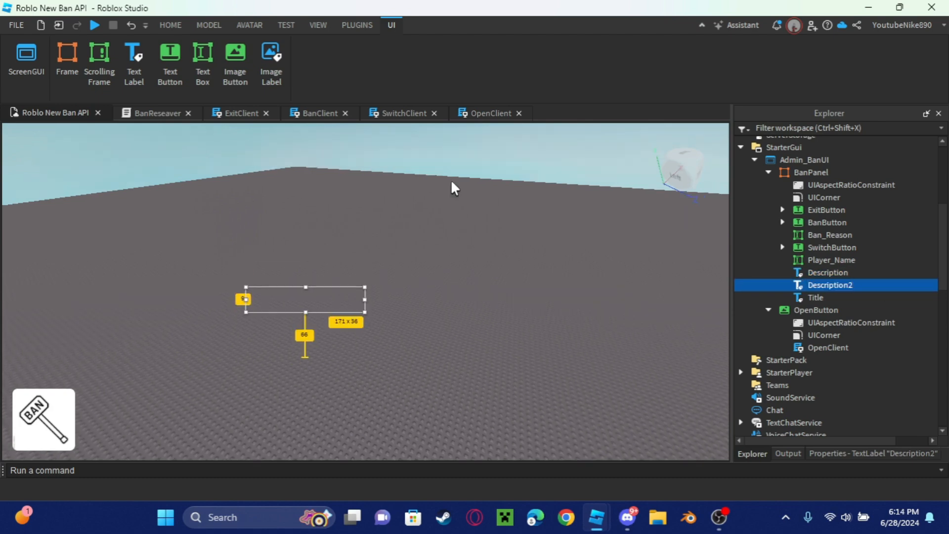
{"action": "left_click", "coordinate": [16, 25]}
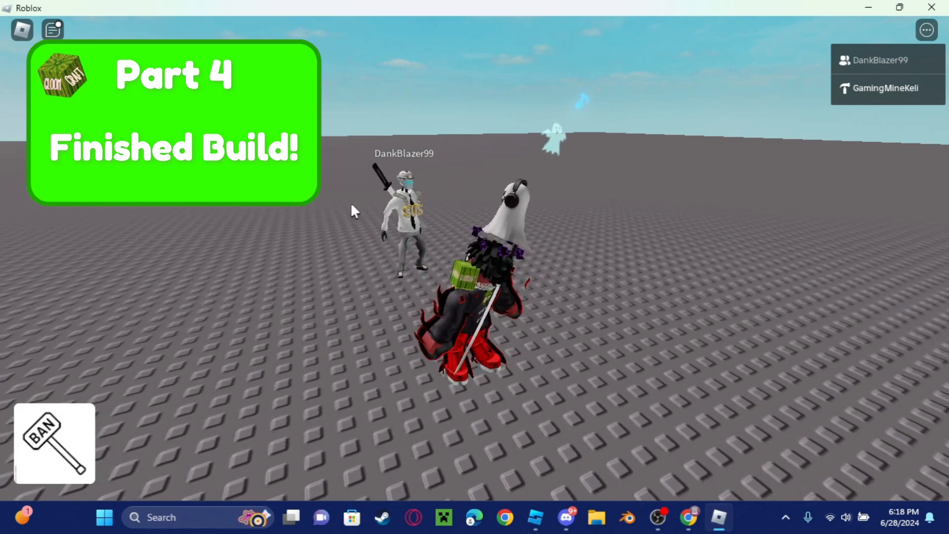
{"action": "left_click", "coordinate": [53, 443]}
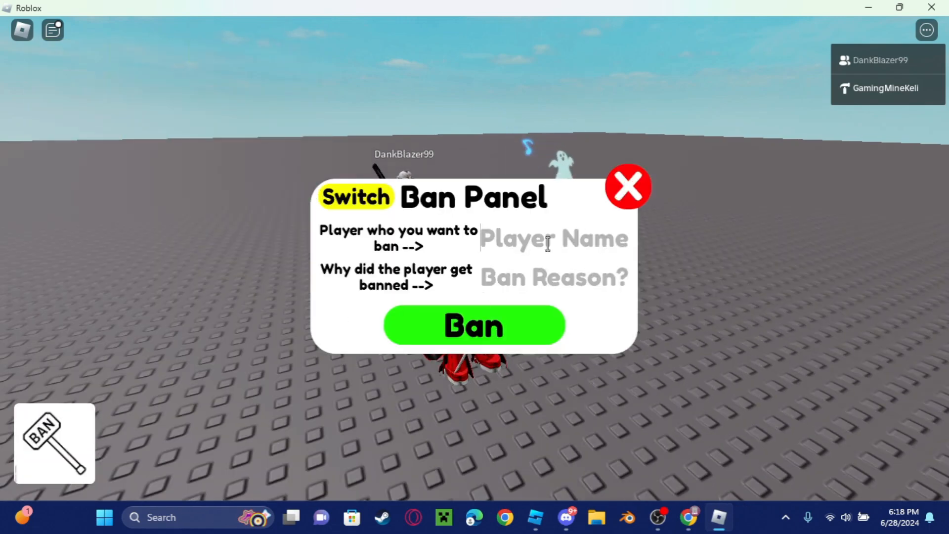
{"action": "type", "text": "FuzzyTro"}
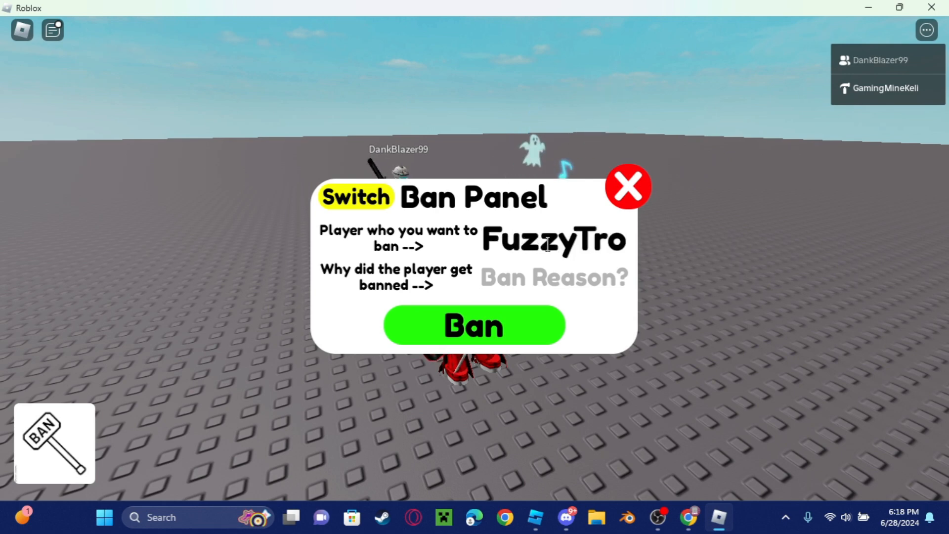
{"action": "type", "text": "YT"}
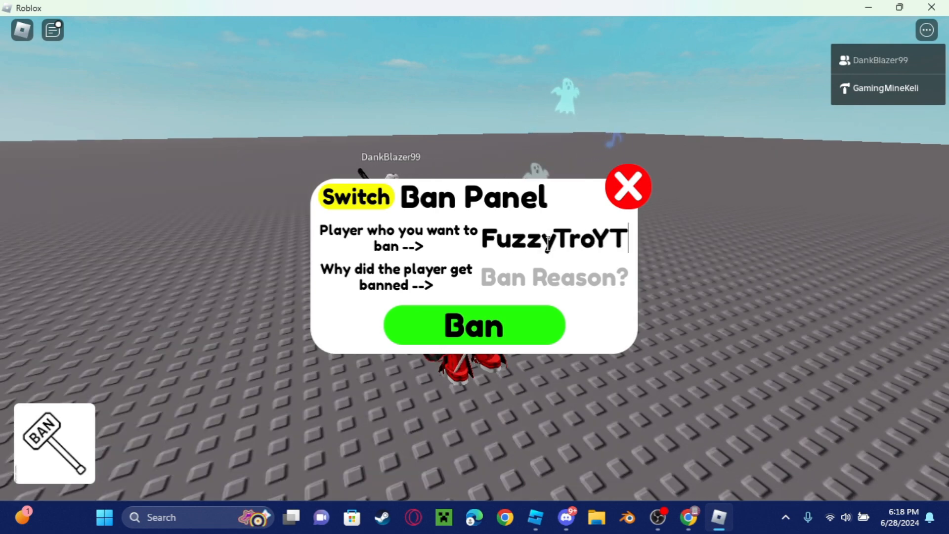
{"action": "type", "text": "56"}
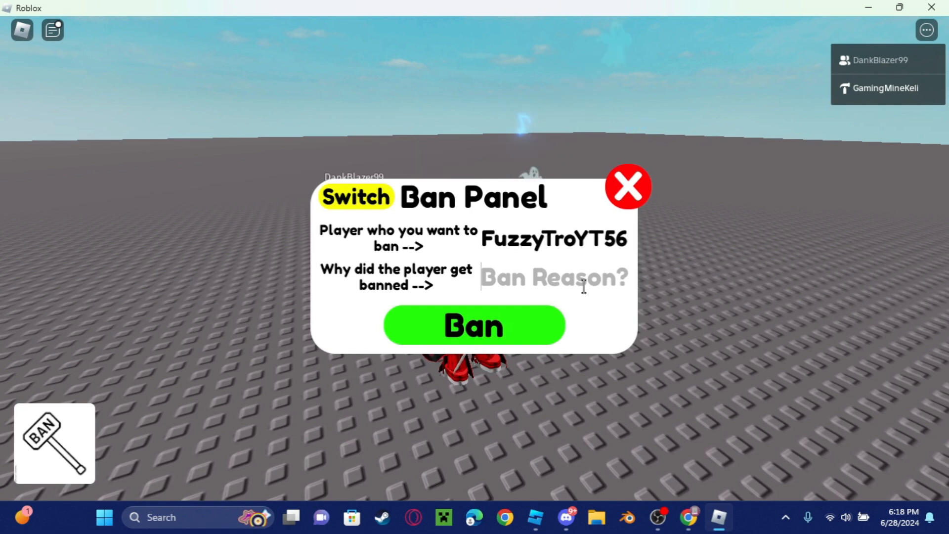
Give the reason 'Because he is dancing w…', ban, switch to unban the player, and close the panel
{"action": "type", "text": "Because h"}
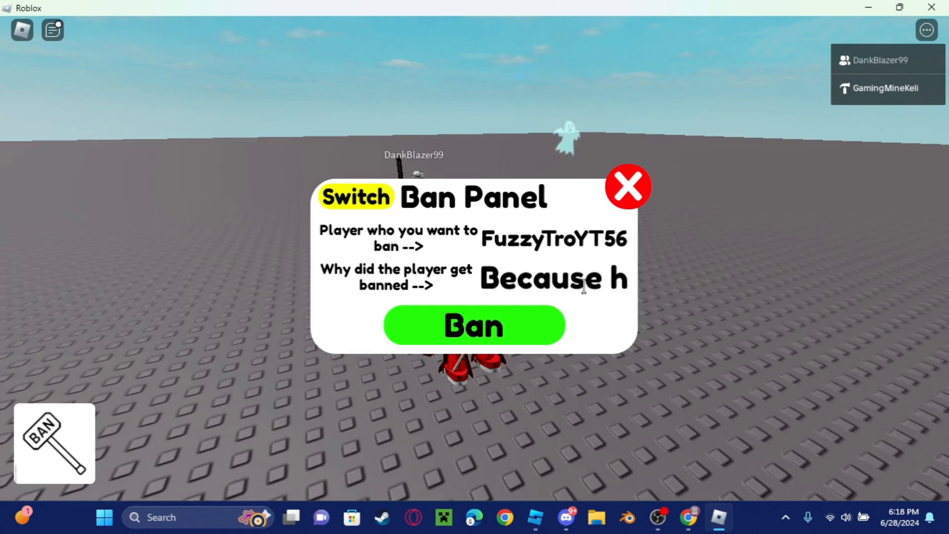
{"action": "type", "text": "e is d"}
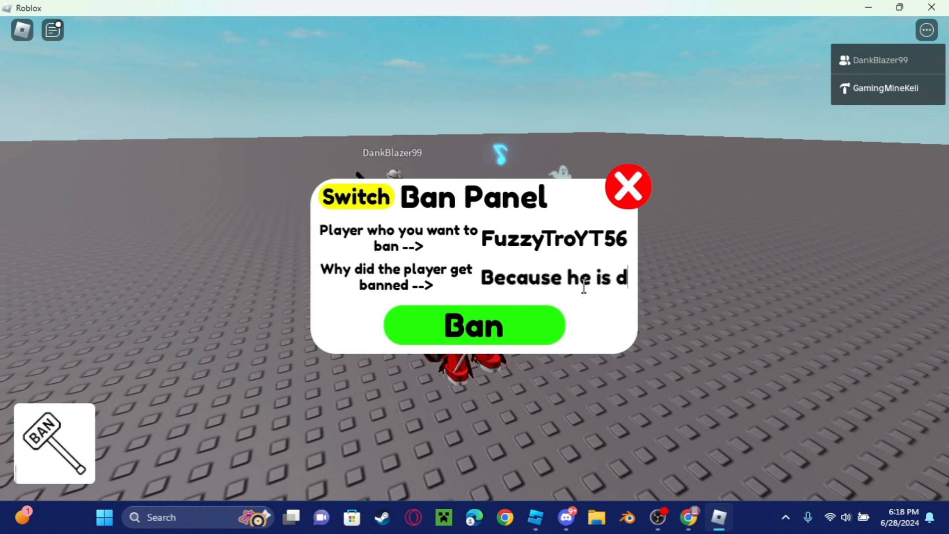
{"action": "type", "text": "ancing weirdly right now"}
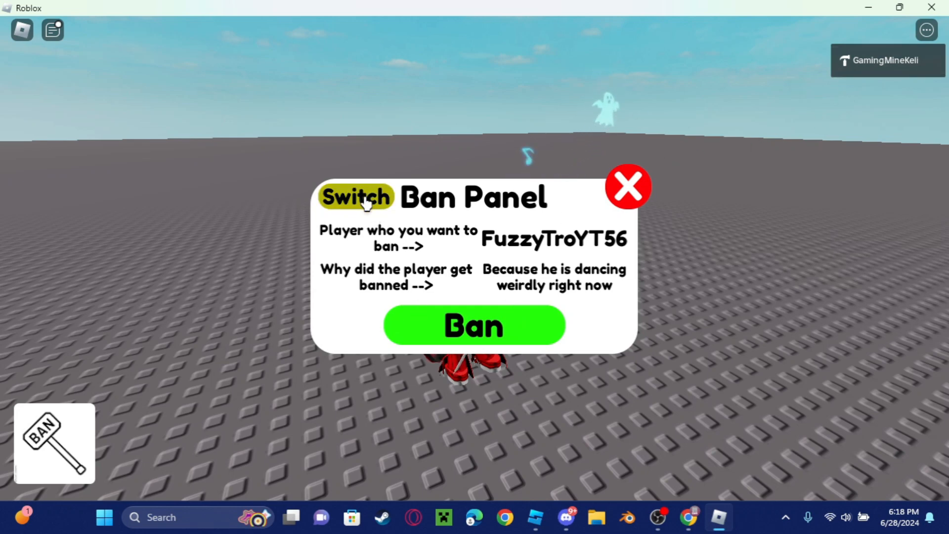
{"action": "left_click", "coordinate": [356, 197]}
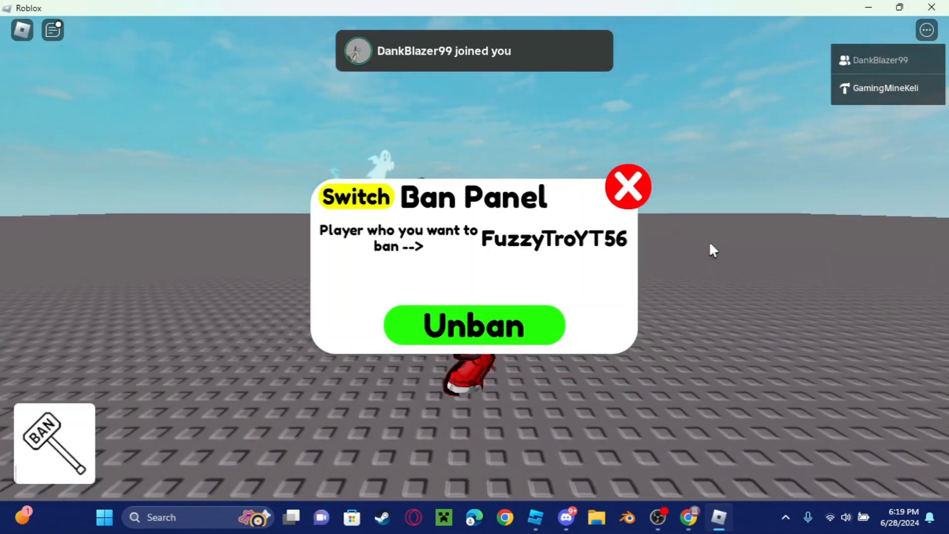
{"action": "left_click", "coordinate": [628, 186]}
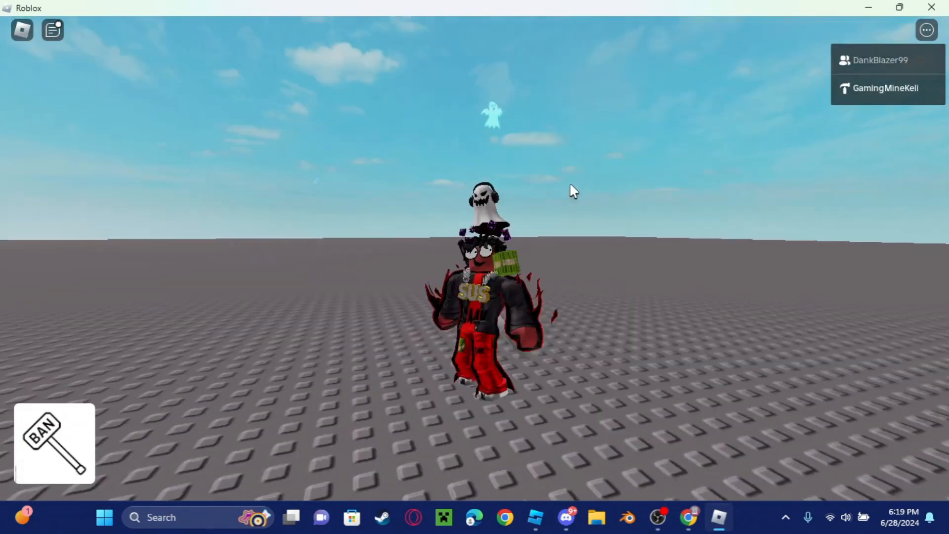